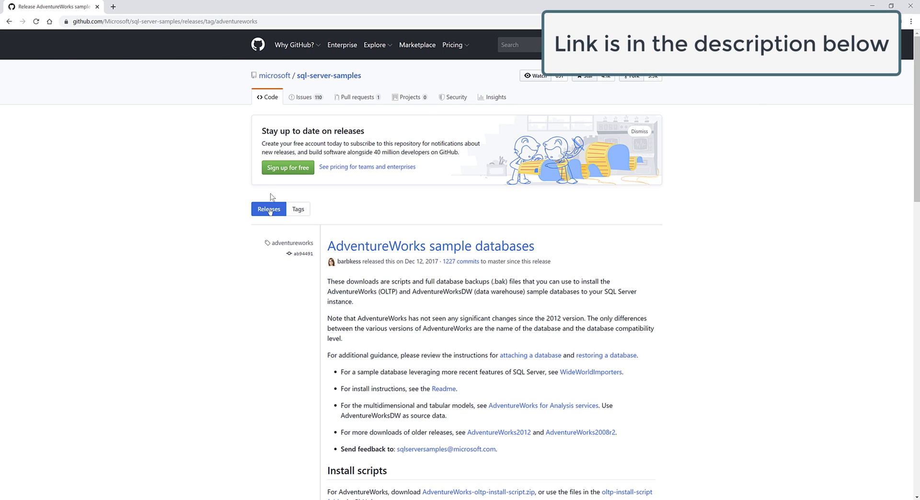
mouse_move(759, 238)
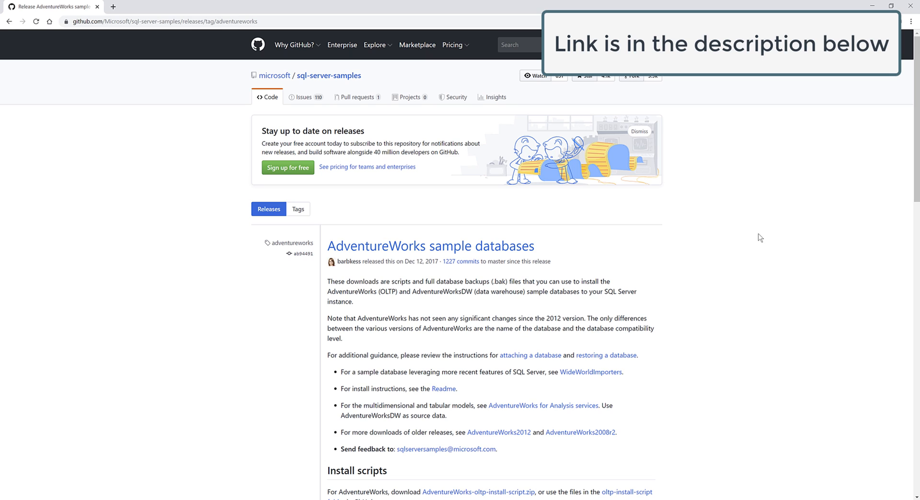
mouse_move(305, 29)
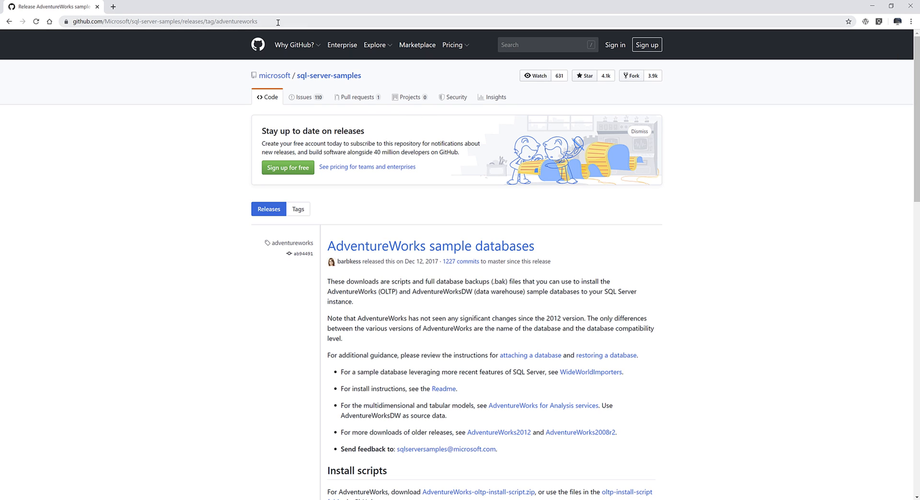
mouse_move(492, 211)
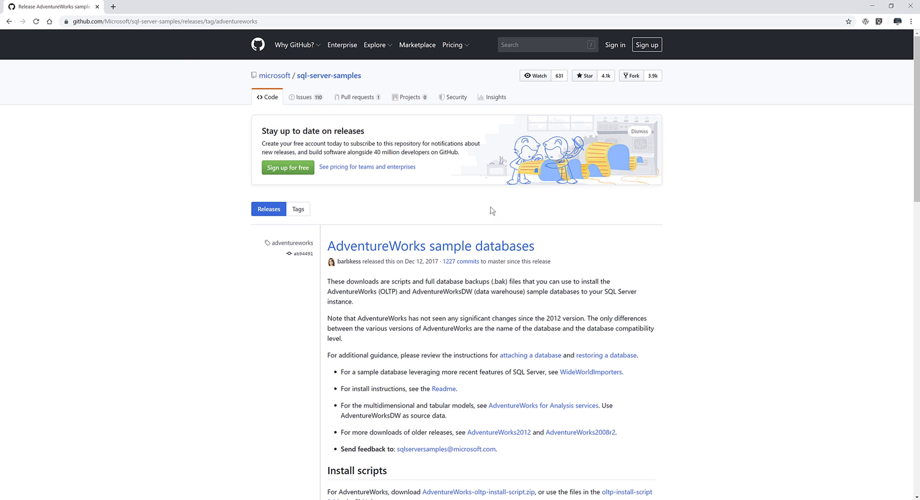
- Start downloading AdventureWorks2017.bak from the release's Assets into Downloads
scroll(down, 3)
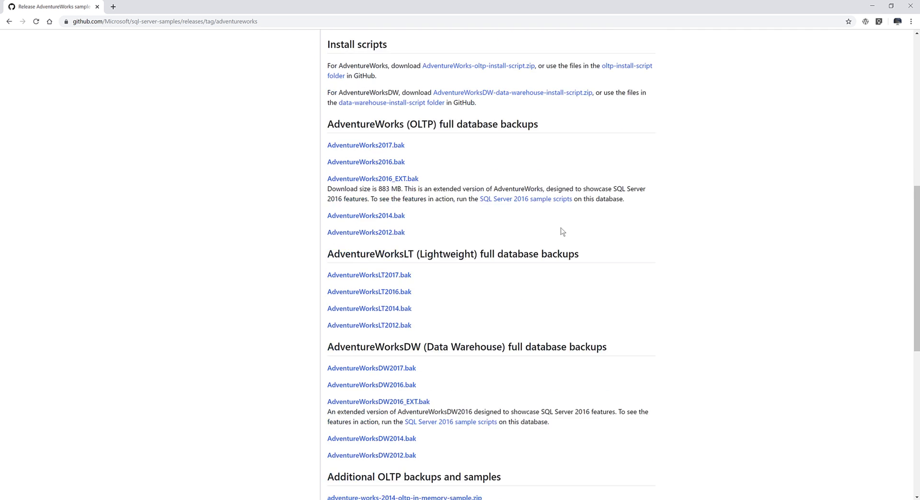
scroll(down, 3)
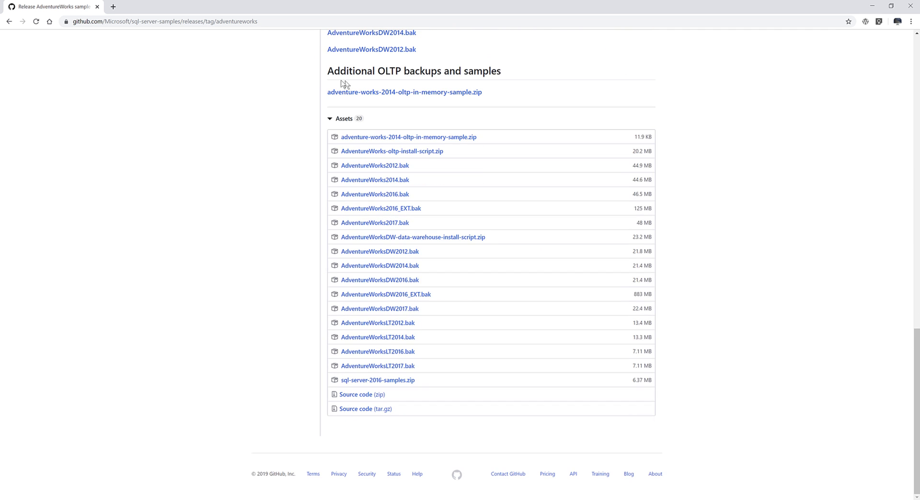
mouse_move(384, 81)
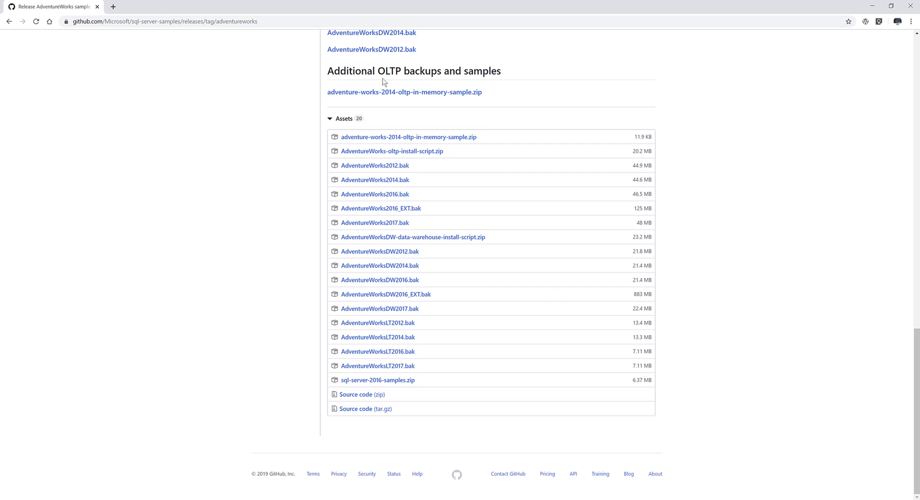
mouse_move(548, 87)
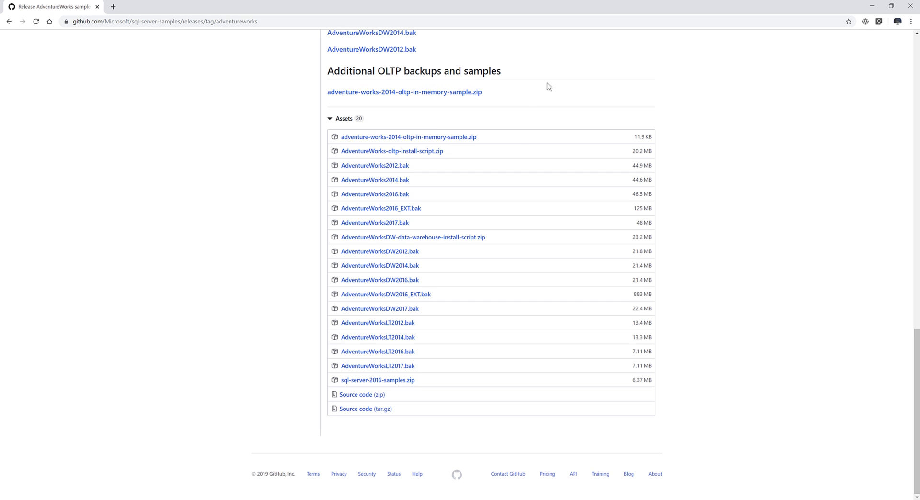
mouse_move(455, 195)
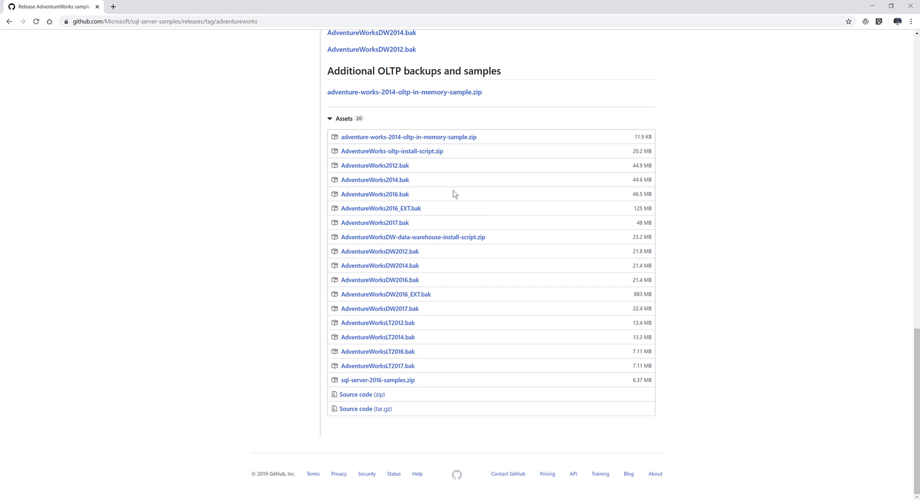
mouse_move(461, 195)
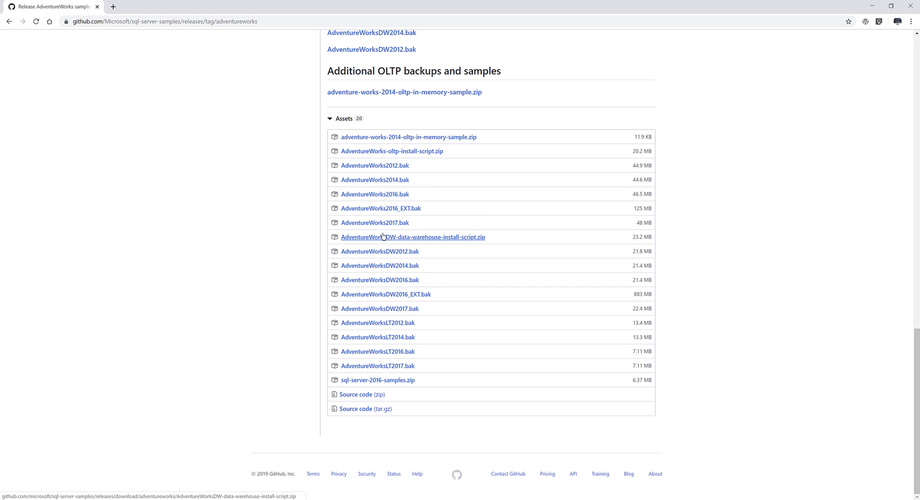
mouse_move(375, 222)
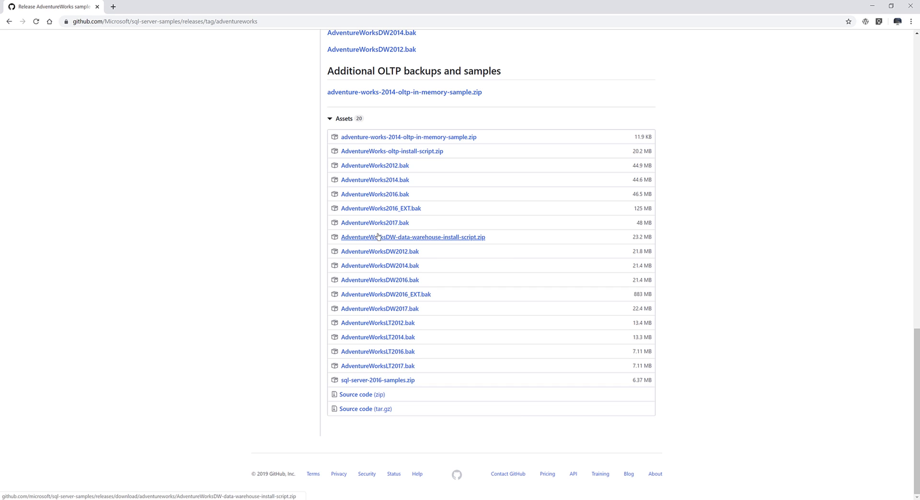
mouse_move(375, 224)
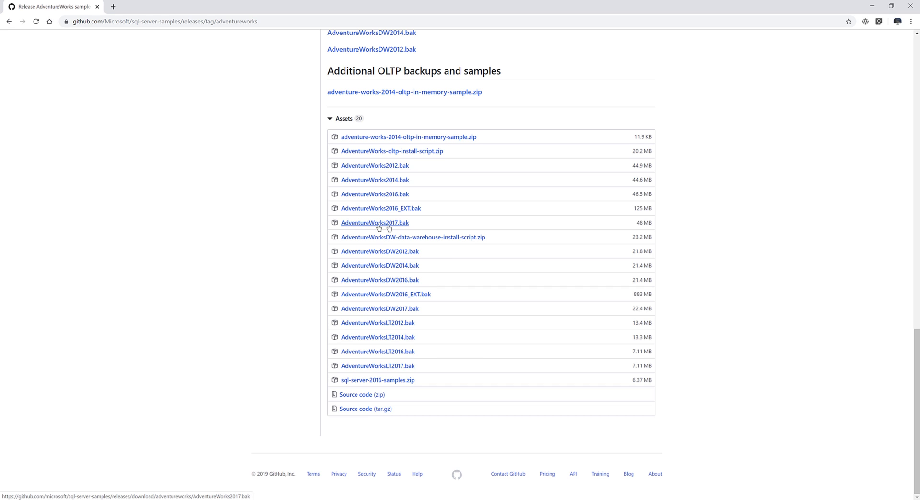
mouse_move(385, 228)
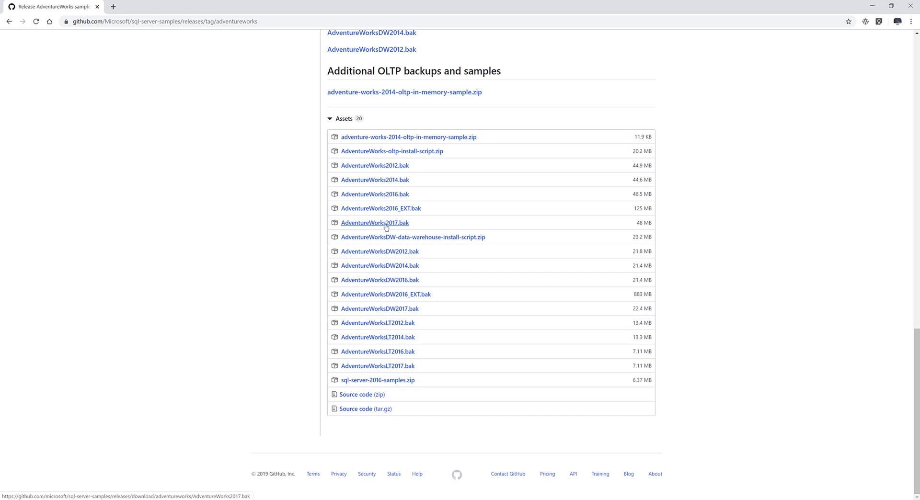
mouse_move(417, 229)
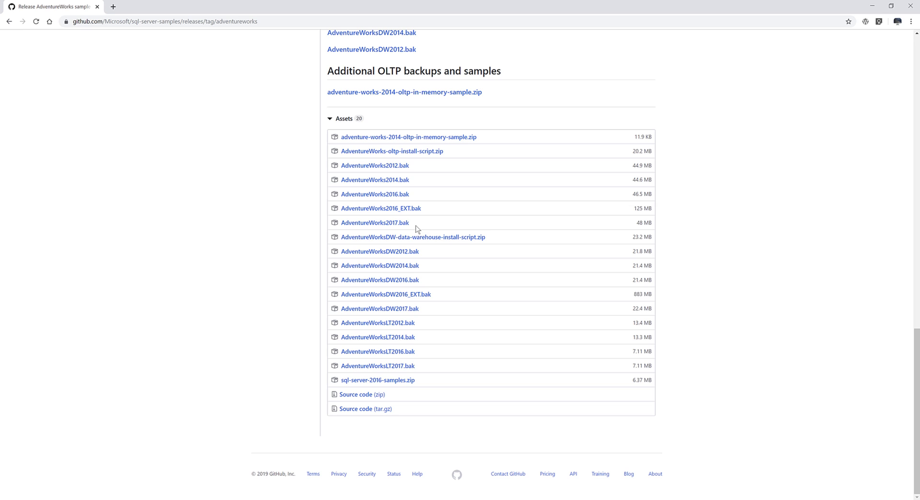
mouse_move(366, 231)
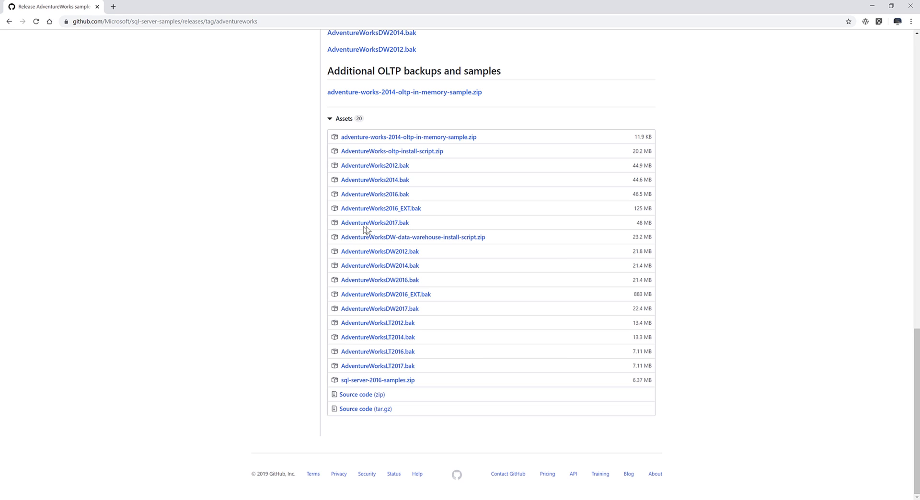
mouse_move(375, 222)
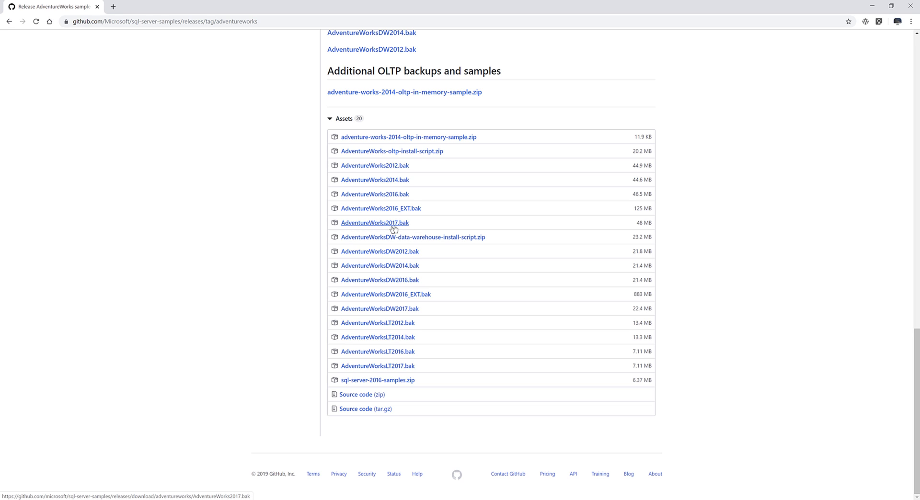
mouse_move(440, 310)
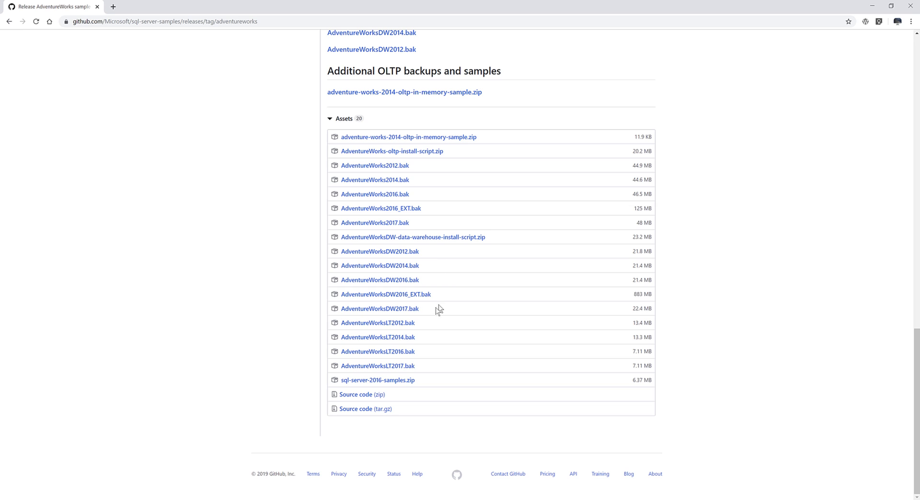
mouse_move(360, 318)
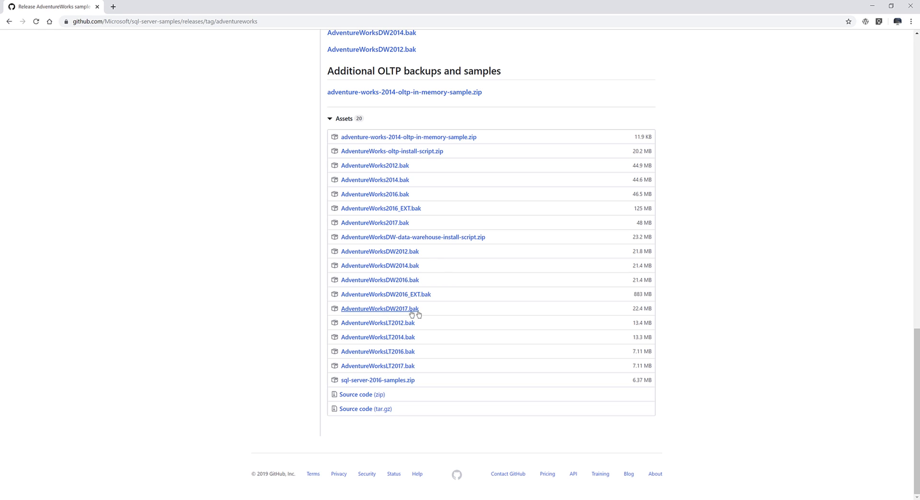
mouse_move(352, 321)
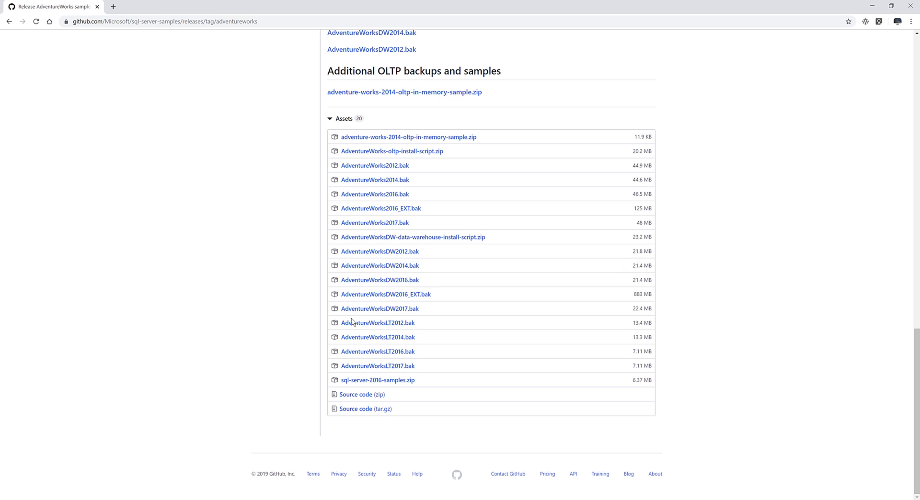
mouse_move(412, 318)
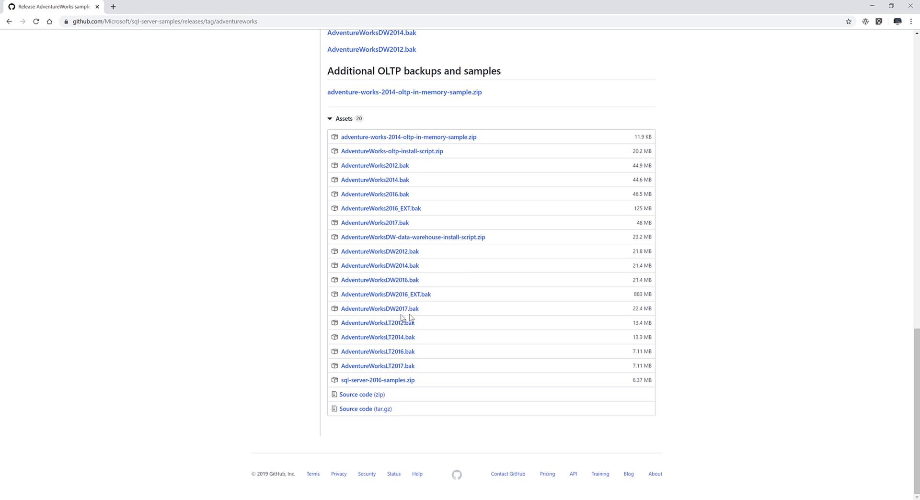
mouse_move(421, 320)
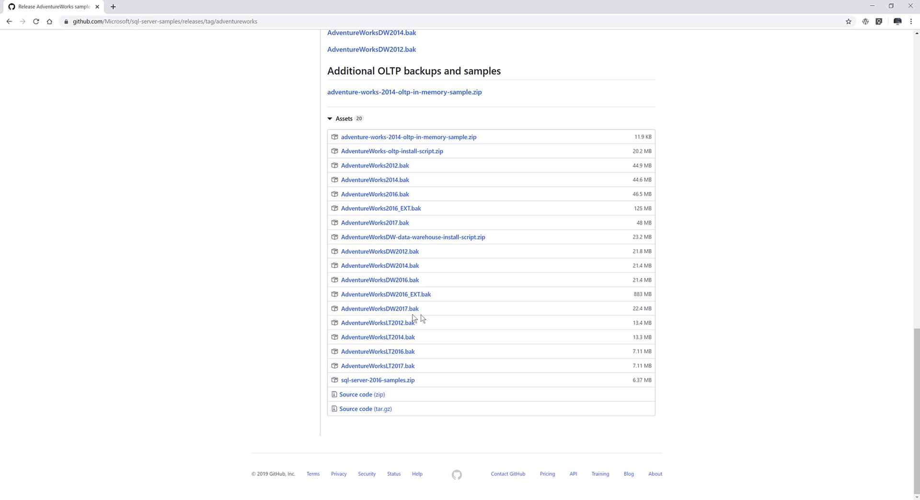
mouse_move(420, 230)
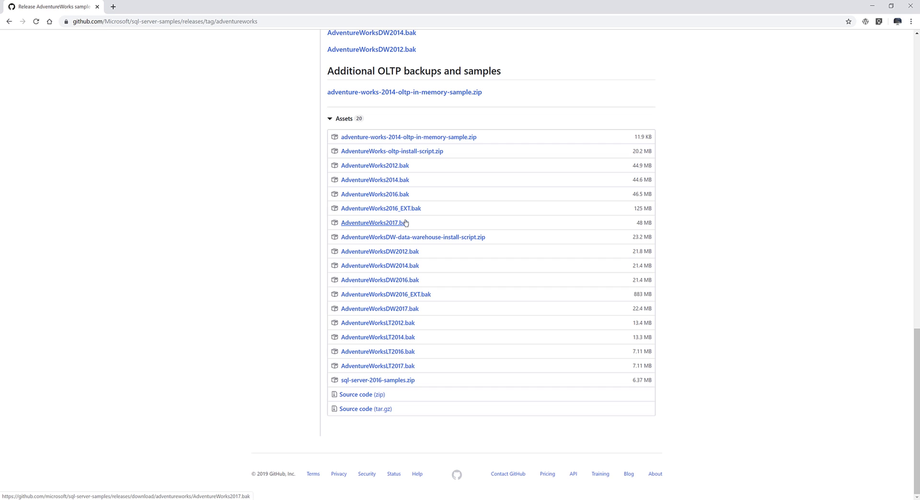
click(372, 222)
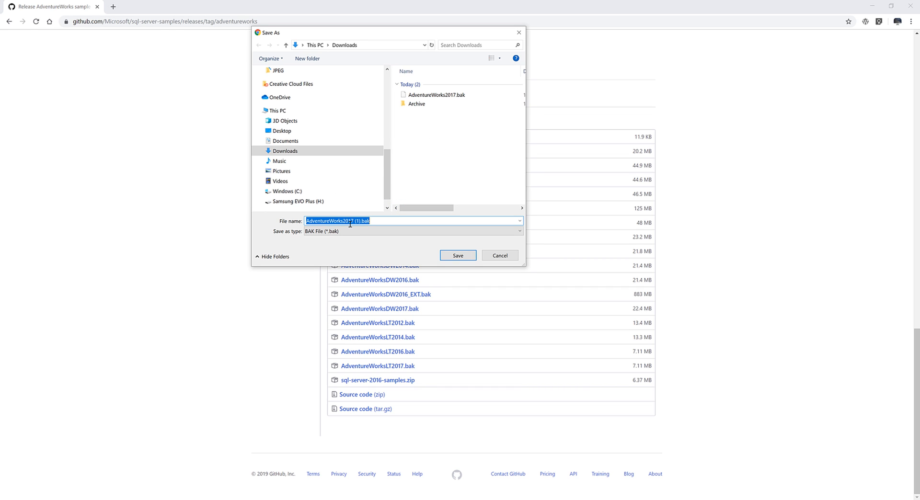
click(437, 94)
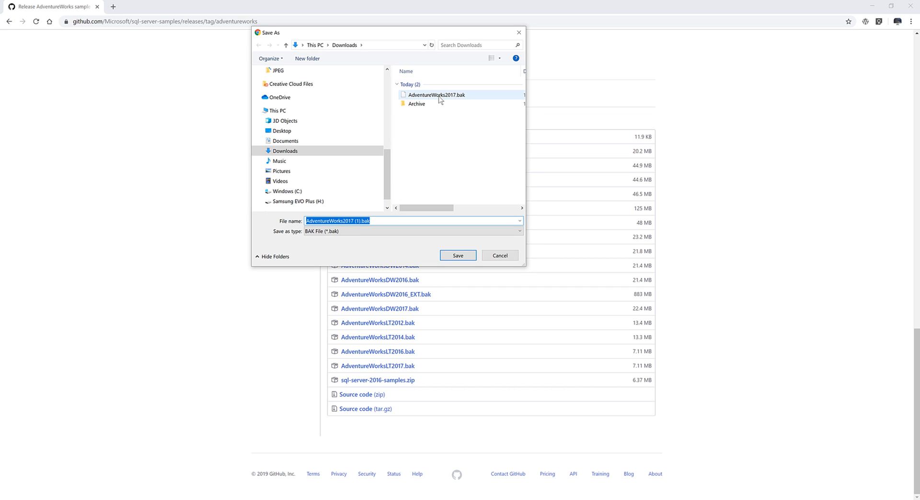
mouse_move(500, 255)
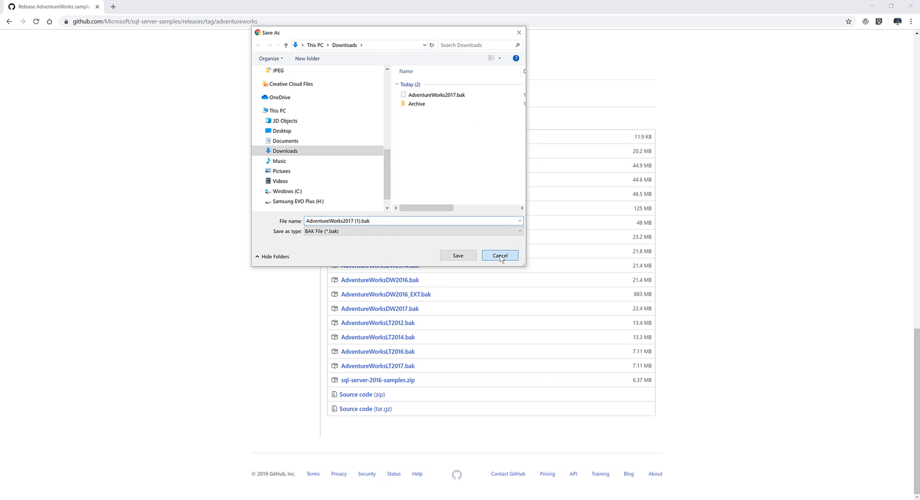
- Cancel the duplicate backup download and show the Windows (C:) drive root
click(499, 256)
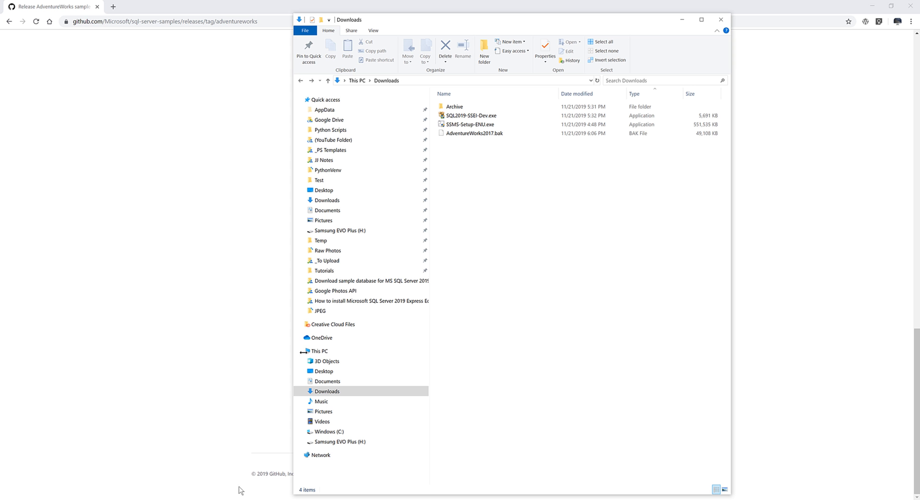
mouse_move(486, 148)
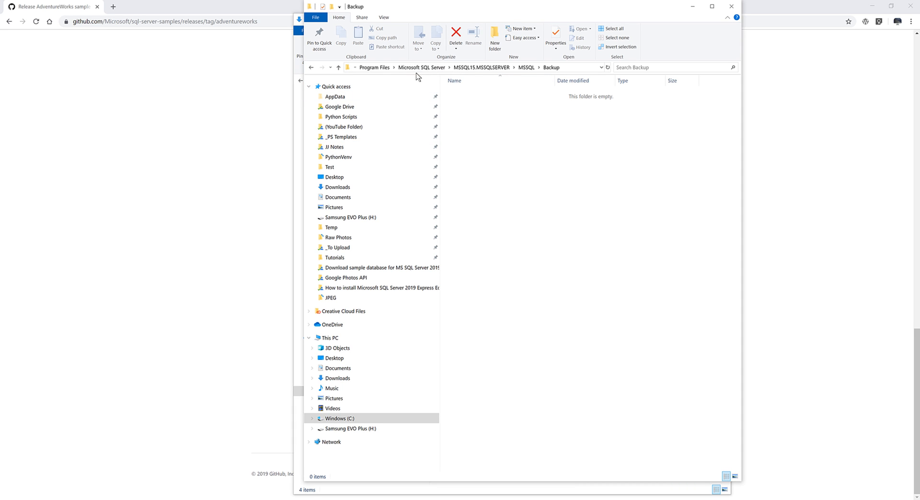
click(373, 67)
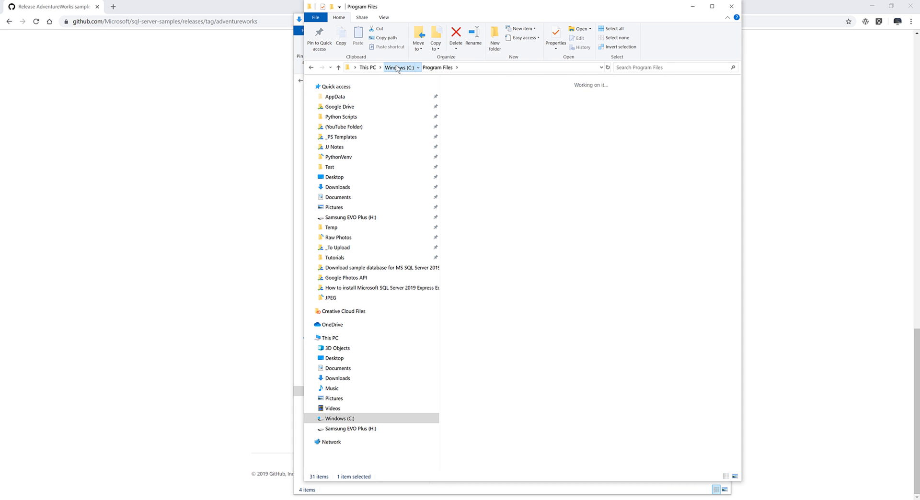
click(398, 67)
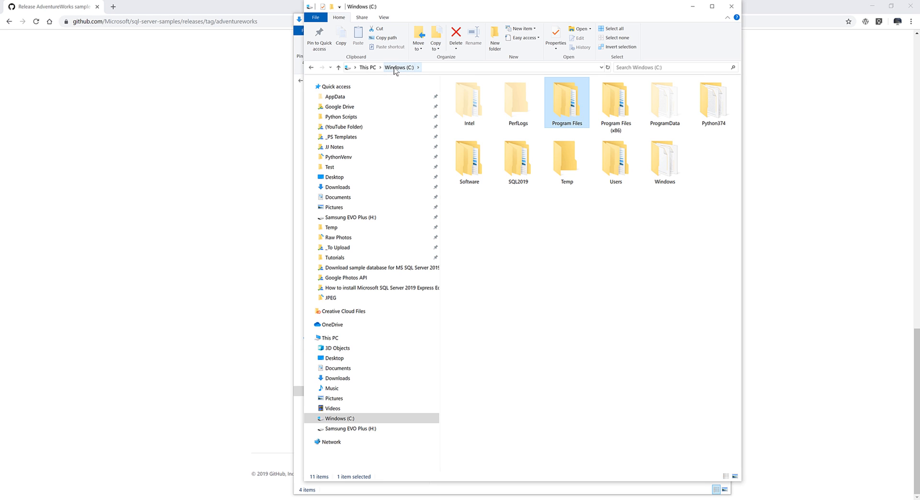
mouse_move(572, 112)
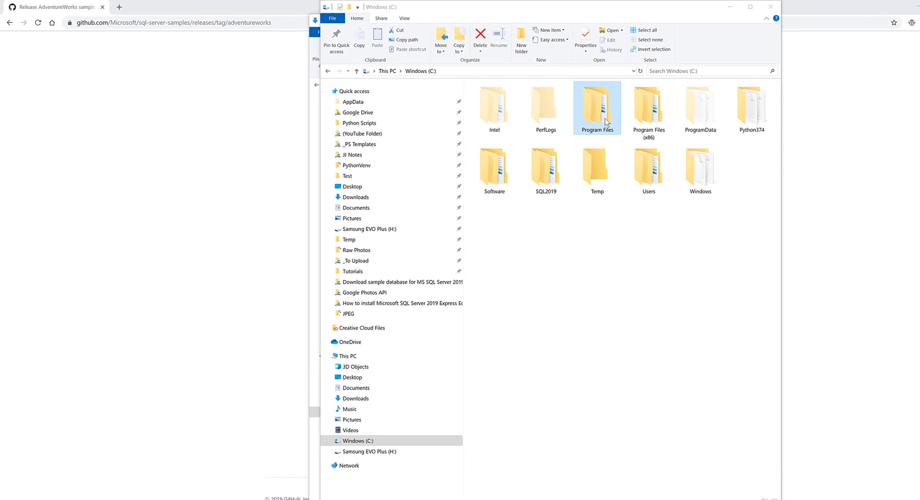
- Navigate Program Files > Microsoft SQL Server > MSSQL15.MSSQLSERVER > MSSQL to reach the Backup folder's parent
double_click(597, 106)
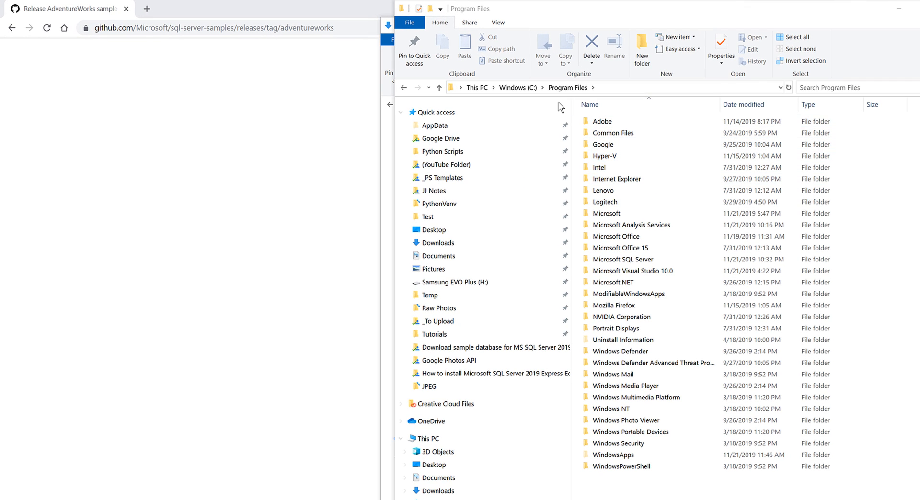
click(633, 270)
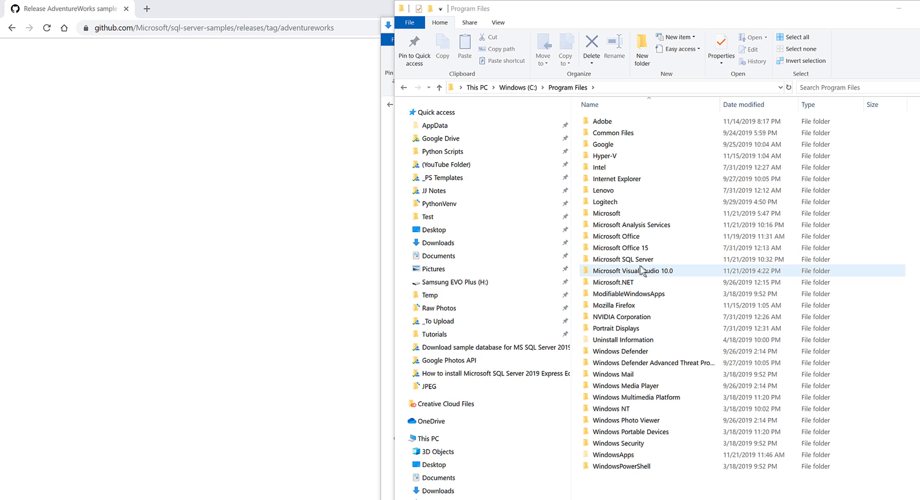
double_click(624, 258)
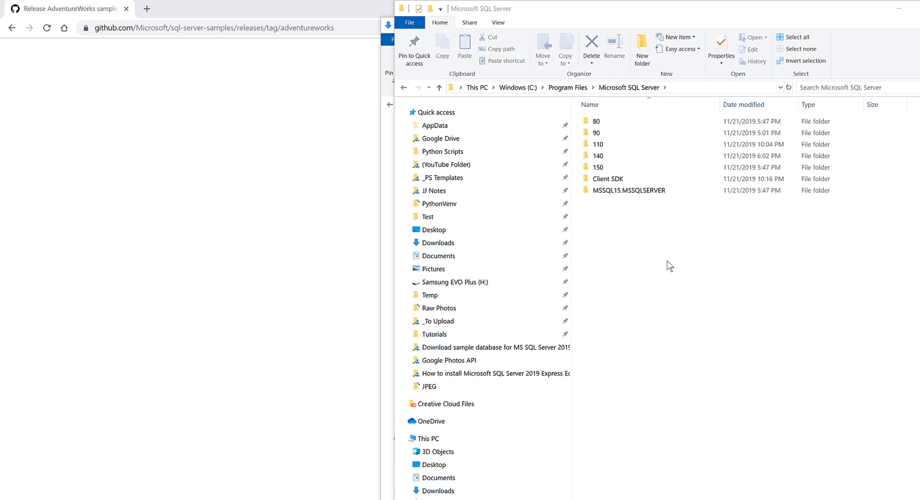
mouse_move(694, 259)
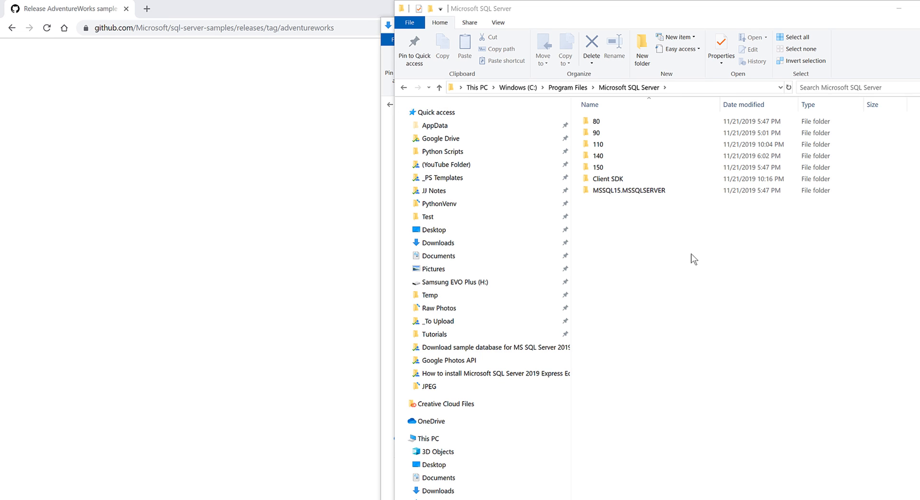
mouse_move(613, 204)
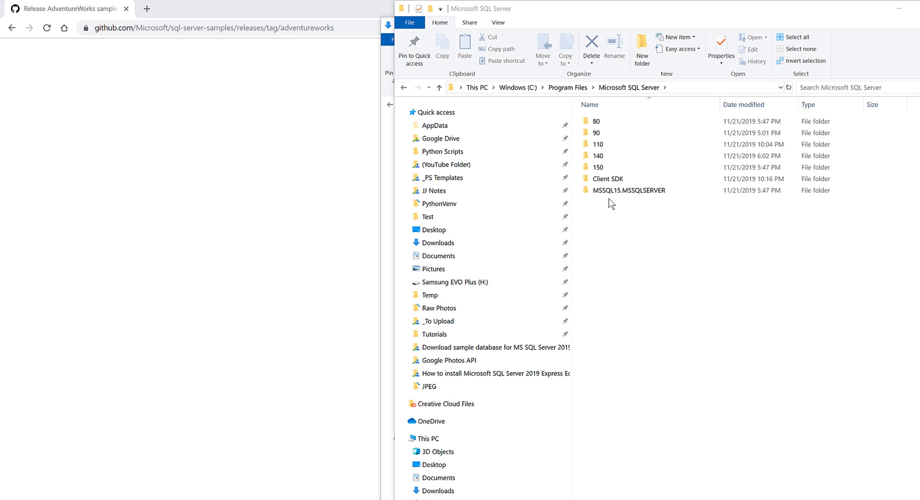
click(630, 190)
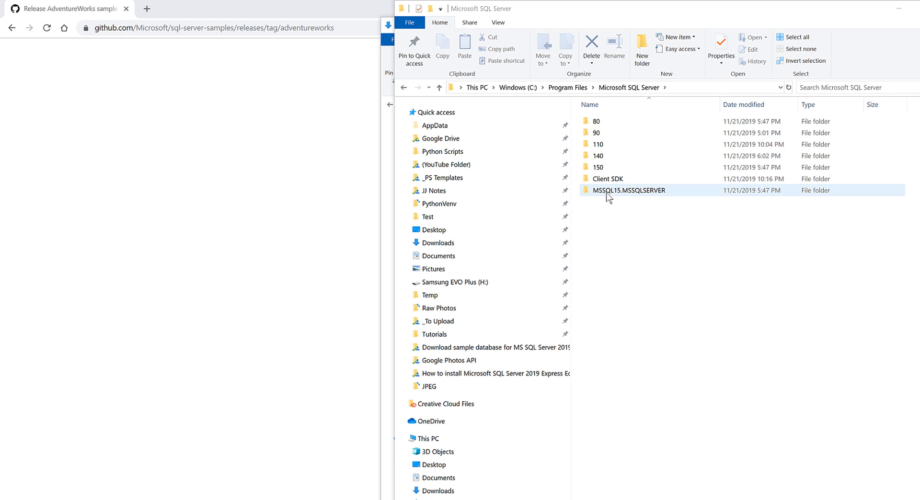
mouse_move(639, 193)
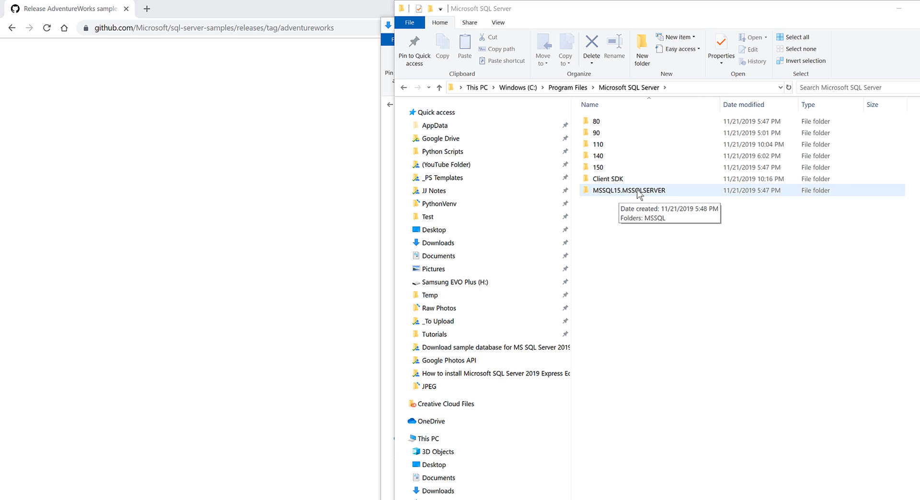
mouse_move(666, 210)
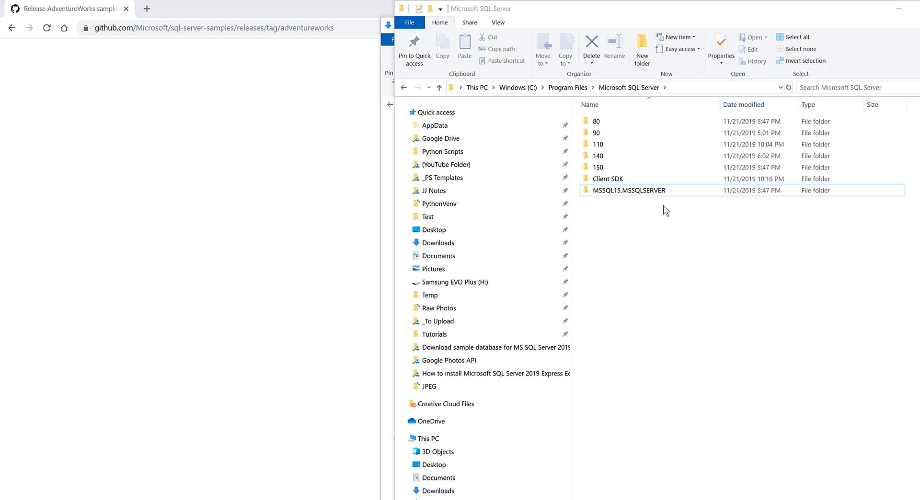
click(629, 189)
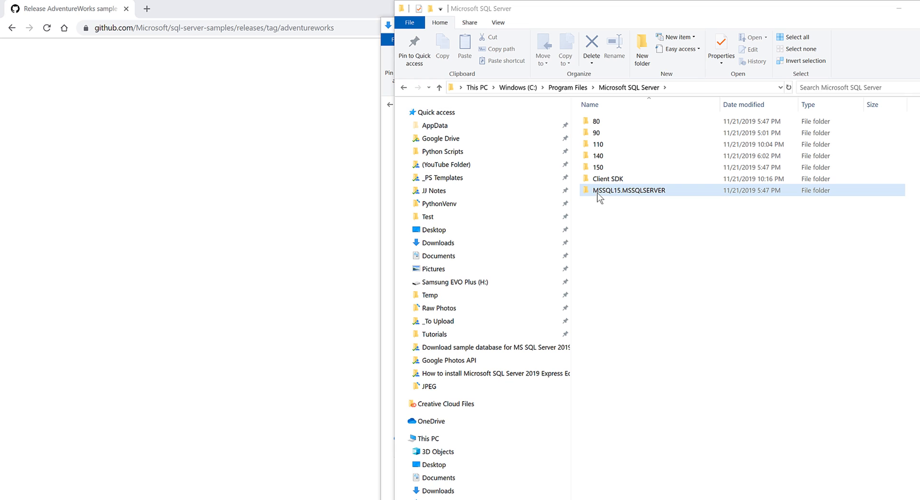
mouse_move(613, 195)
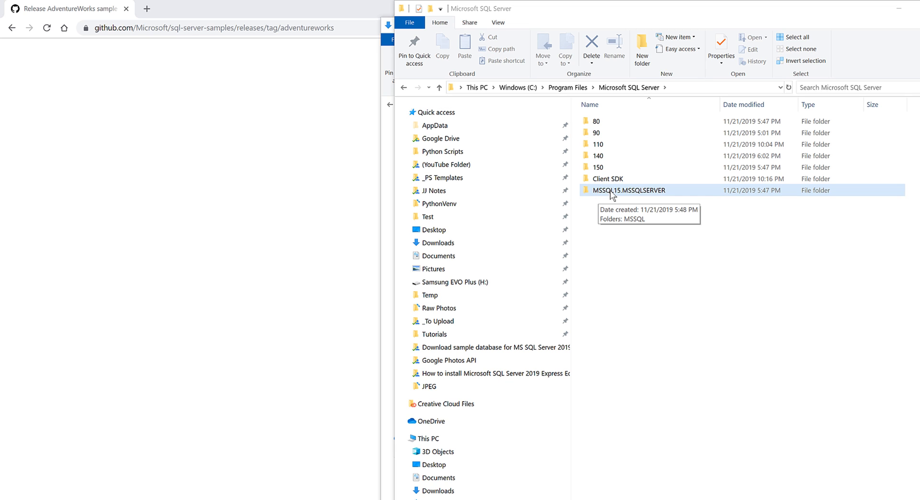
mouse_move(662, 196)
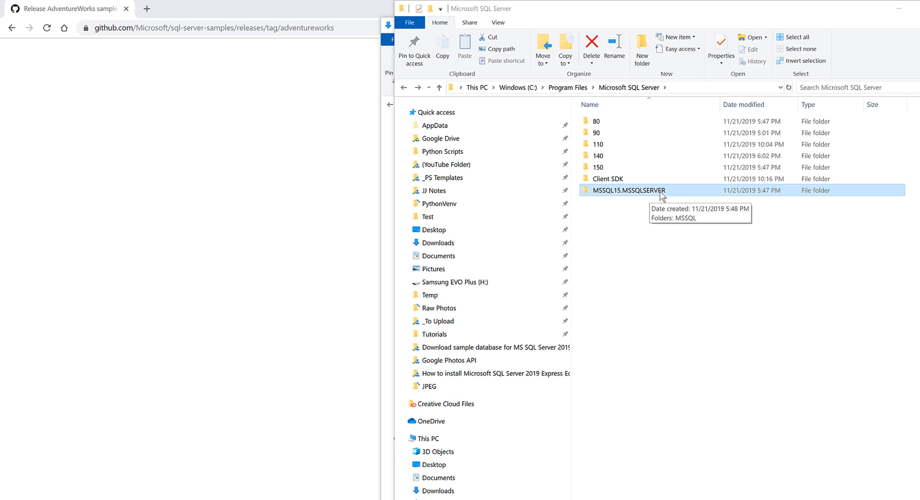
double_click(628, 190)
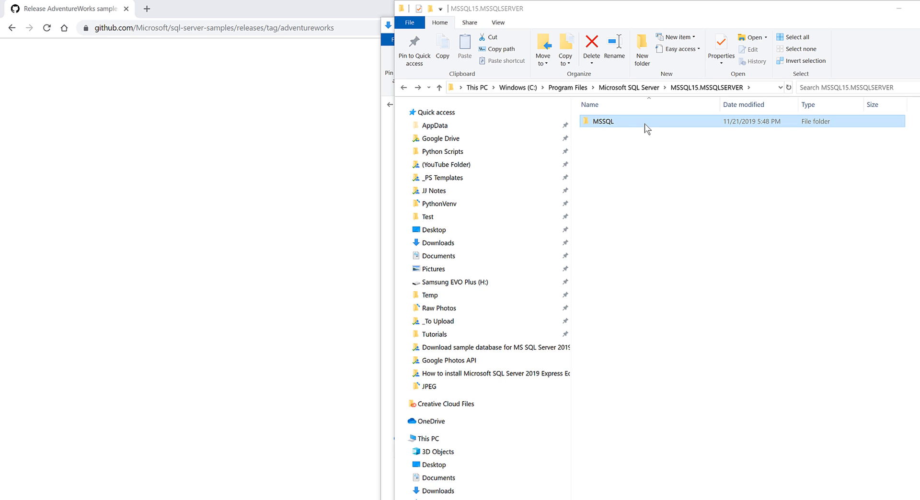
double_click(602, 120)
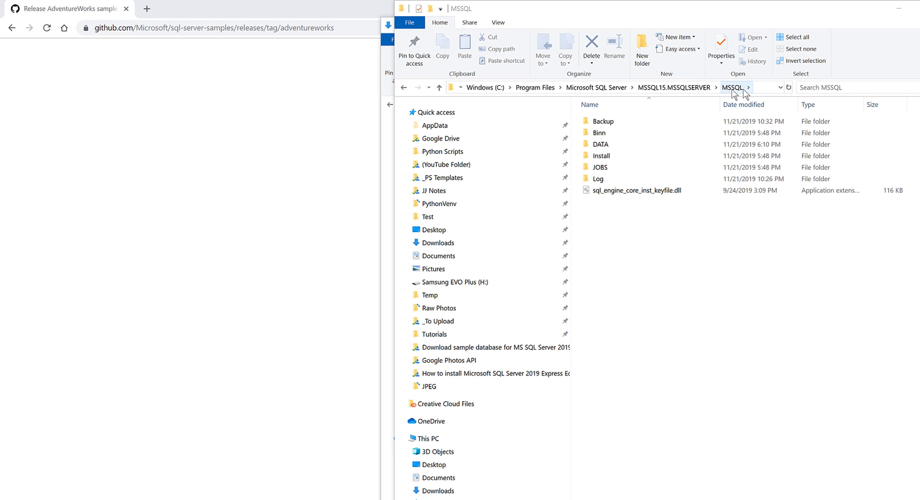
mouse_move(631, 127)
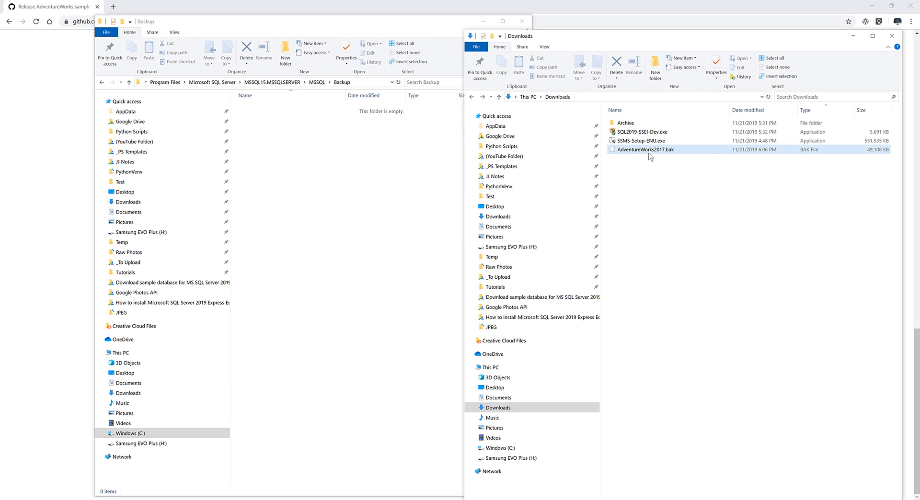
mouse_move(693, 153)
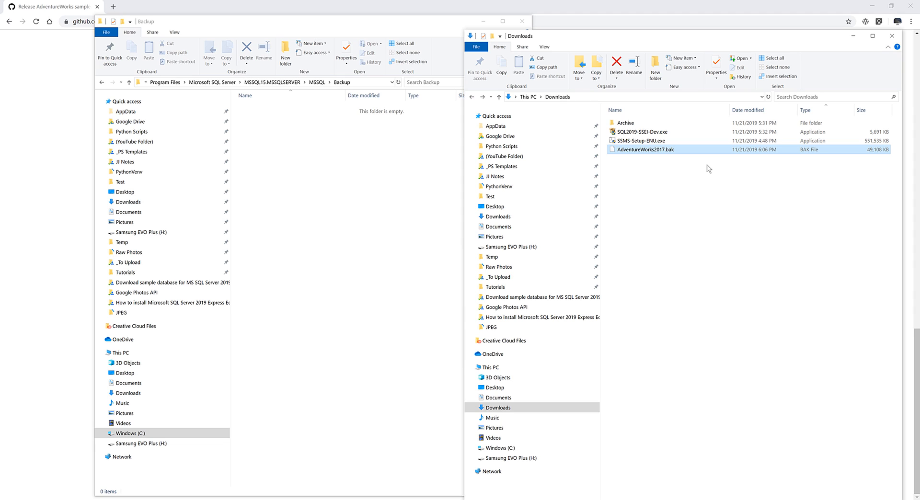
mouse_move(699, 165)
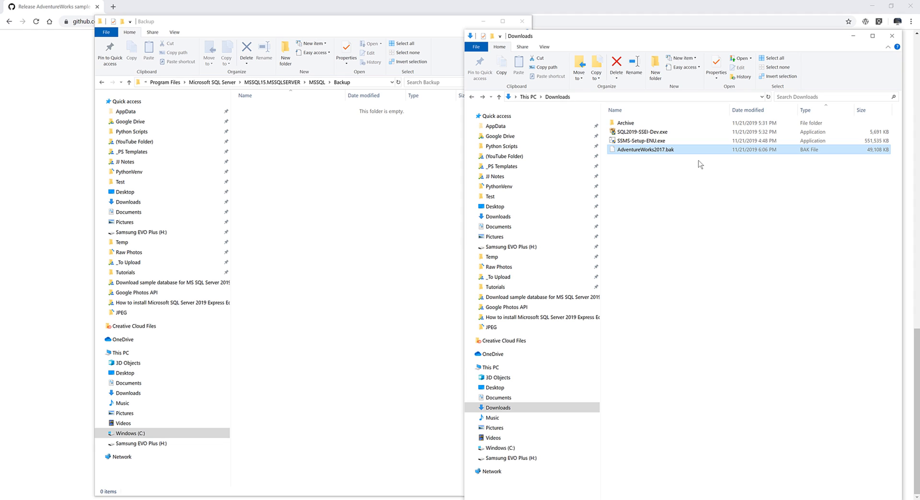
mouse_move(386, 144)
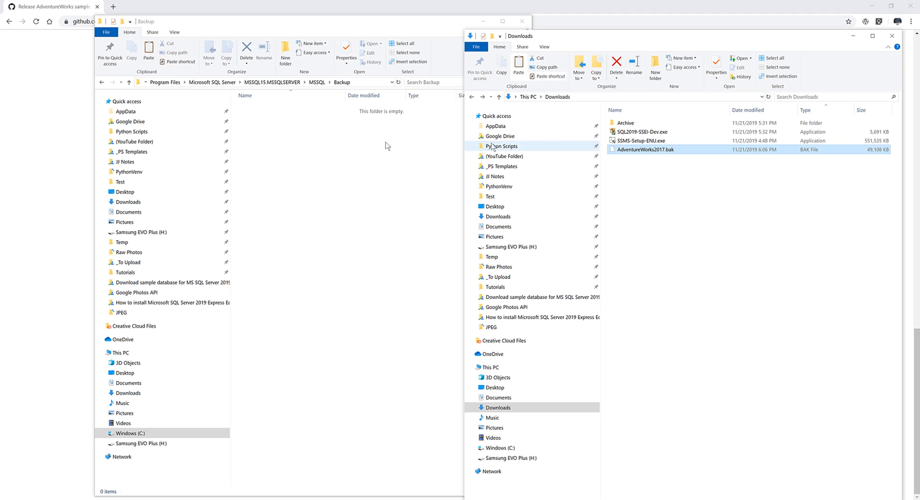
mouse_move(358, 163)
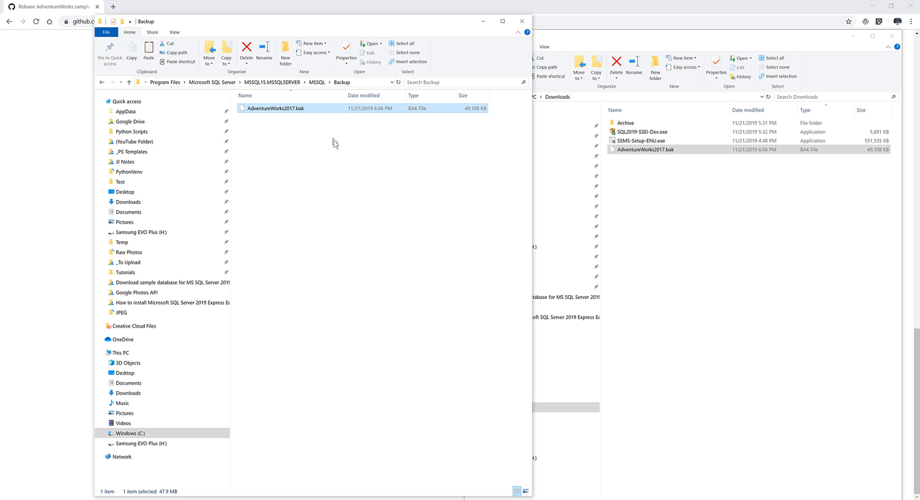
- Switch to SQL Server Management Studio after copying the backup into the Backup folder
click(362, 190)
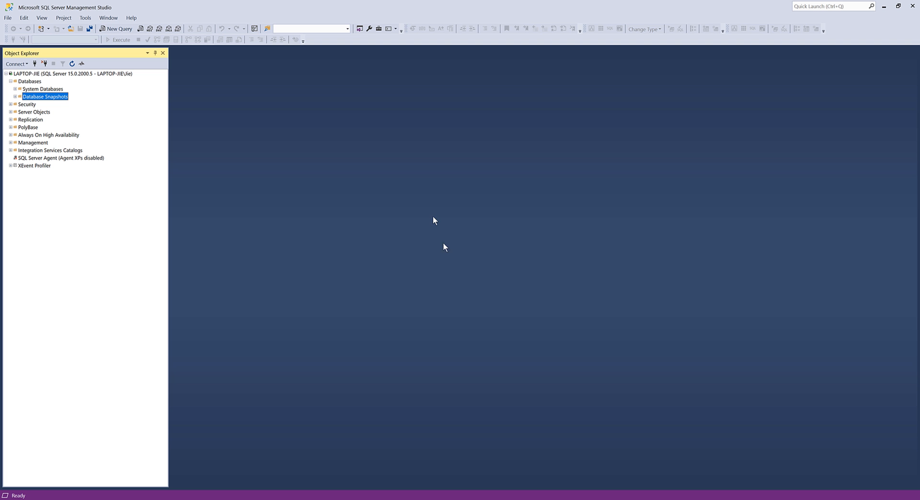
mouse_move(432, 217)
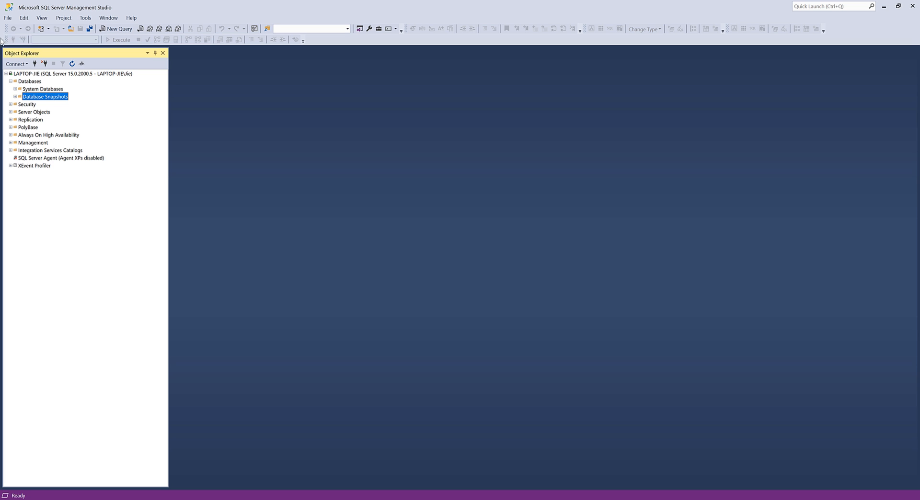
mouse_move(139, 80)
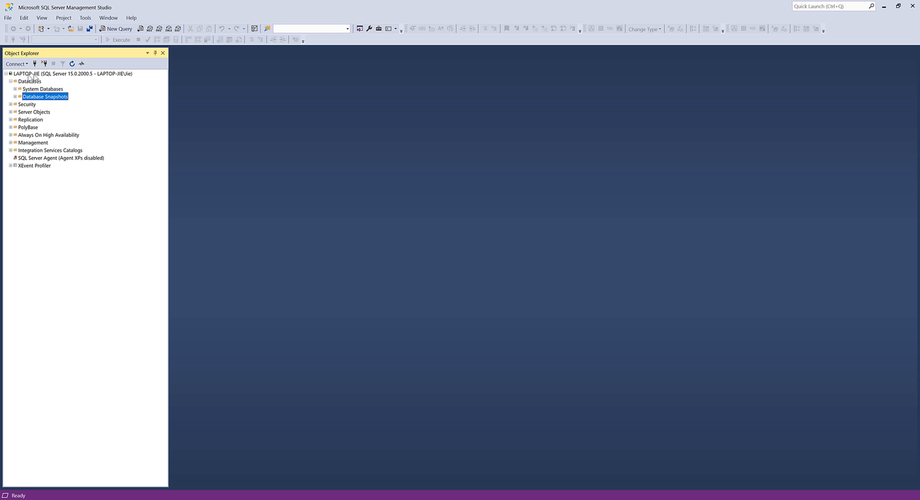
- Start Restore Database from the Databases node of the local server
click(73, 73)
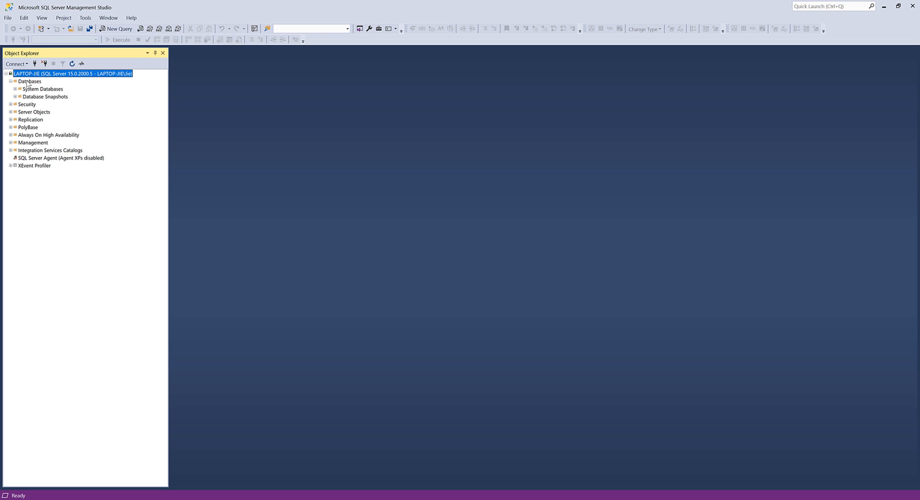
click(30, 80)
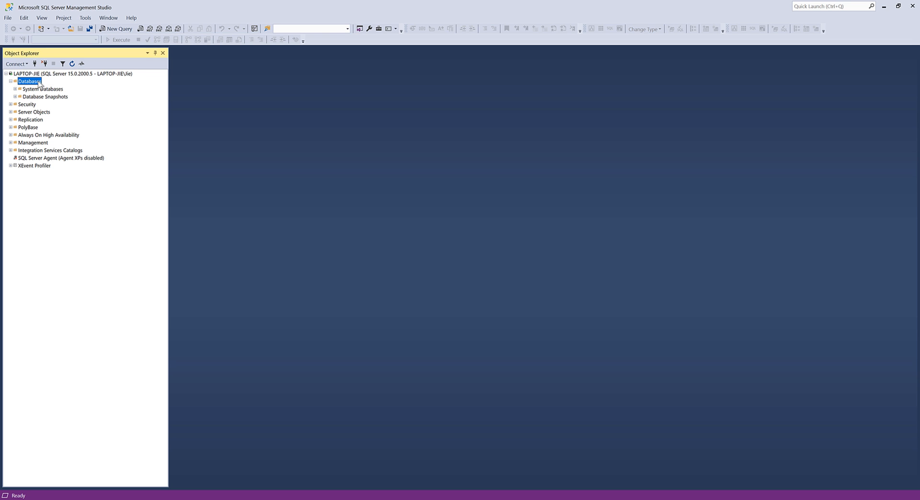
right_click(30, 80)
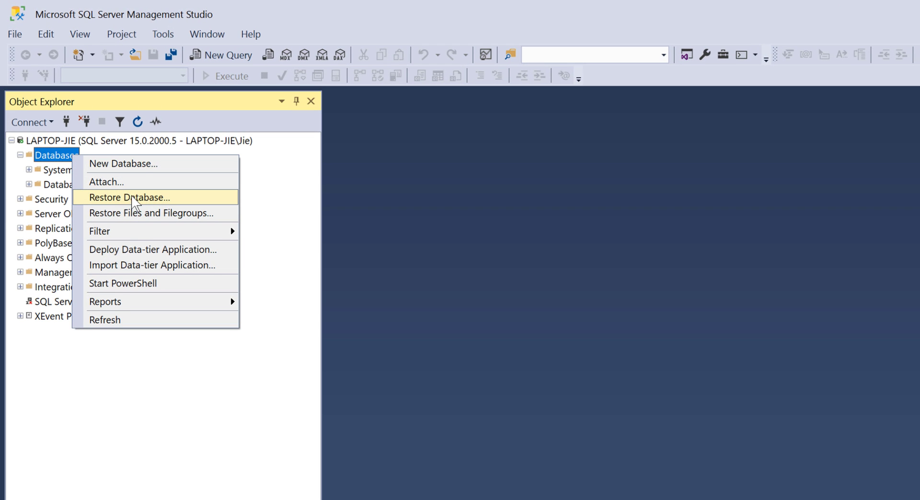
click(129, 197)
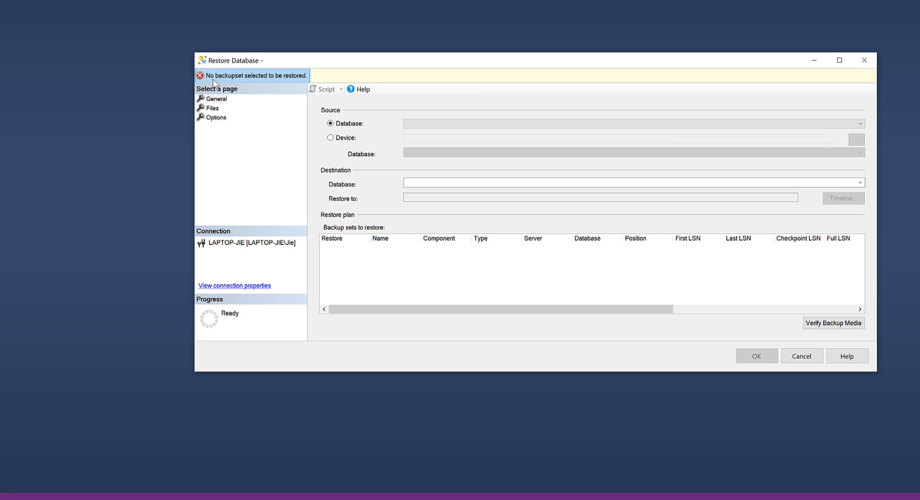
mouse_move(246, 84)
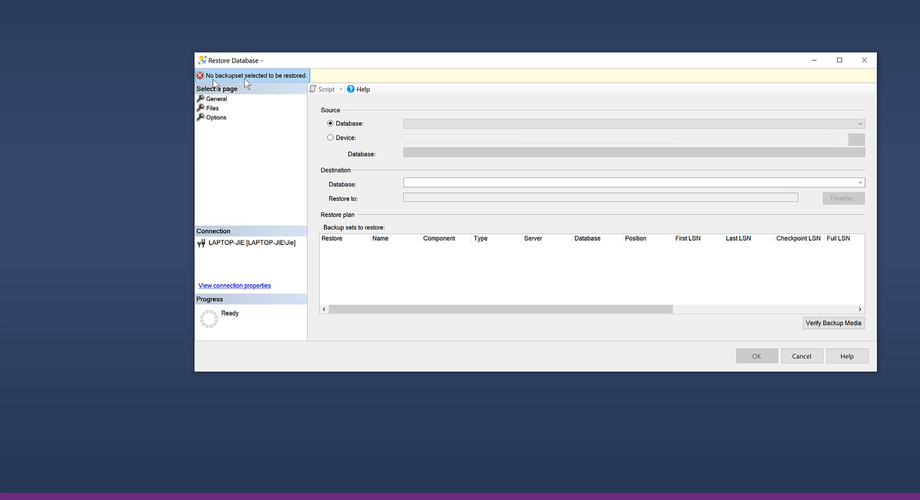
mouse_move(277, 82)
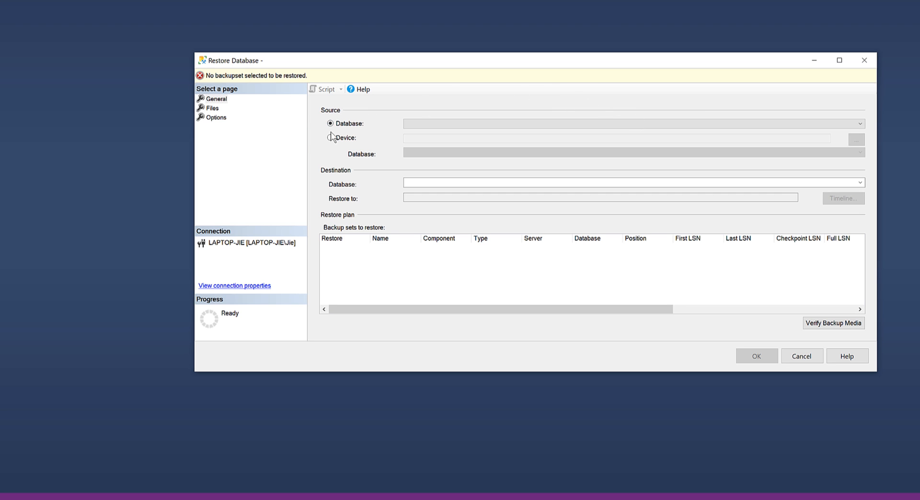
- Set the restore source to Device and browse for backup devices
click(331, 137)
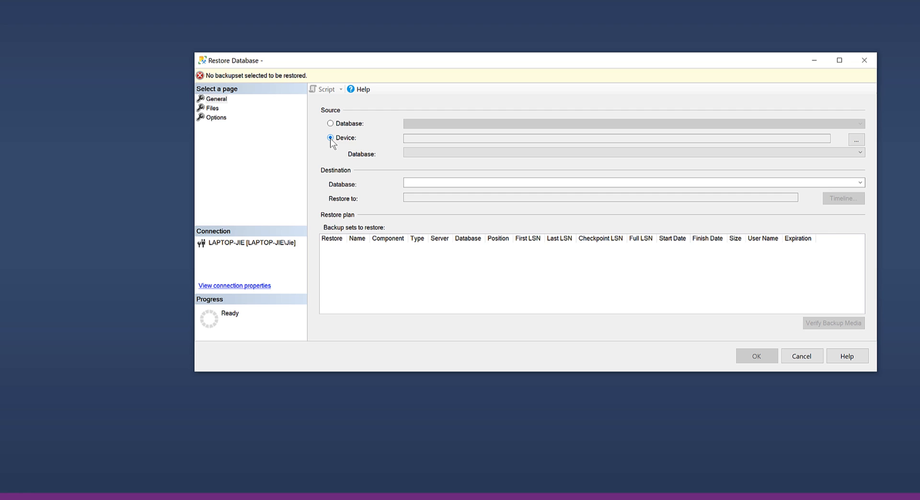
mouse_move(856, 140)
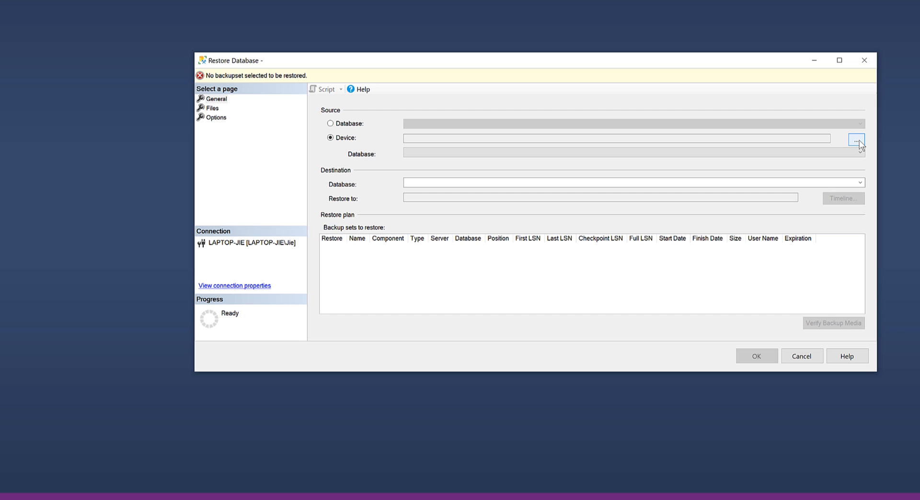
click(856, 140)
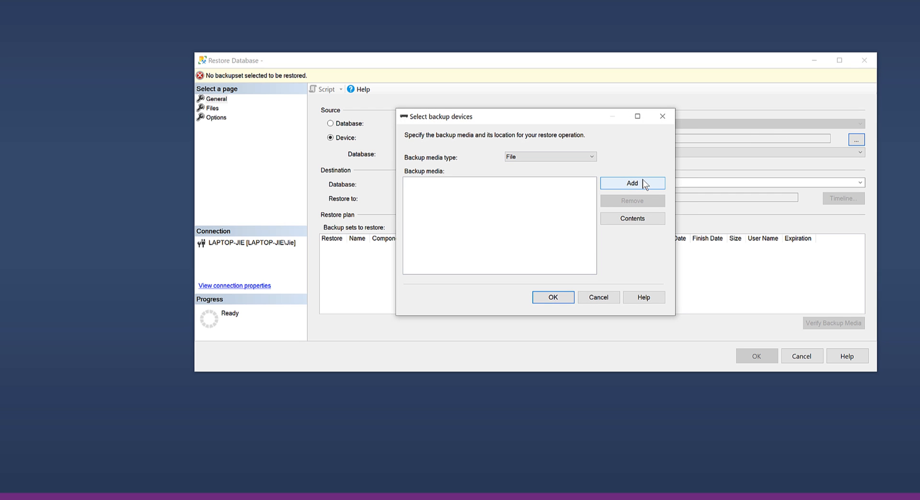
- Add AdventureWorks2017.bak from the MSSQL Backup folder as the backup media
click(632, 182)
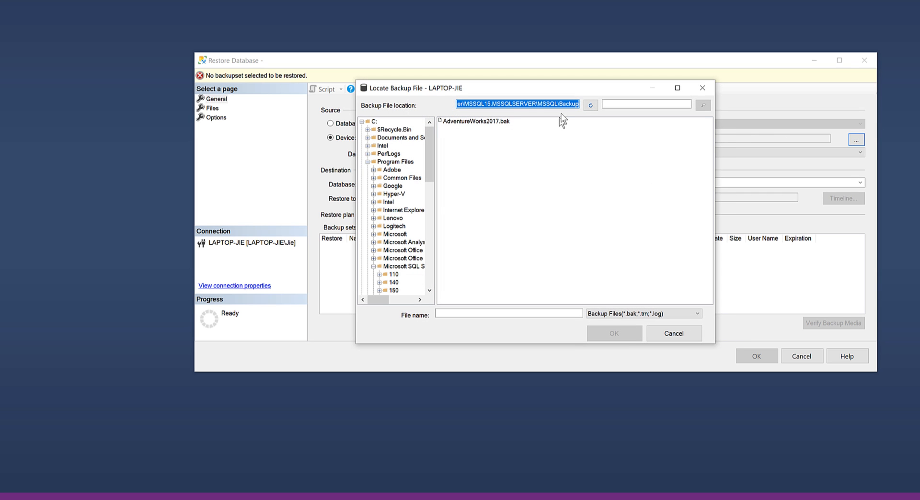
mouse_move(561, 105)
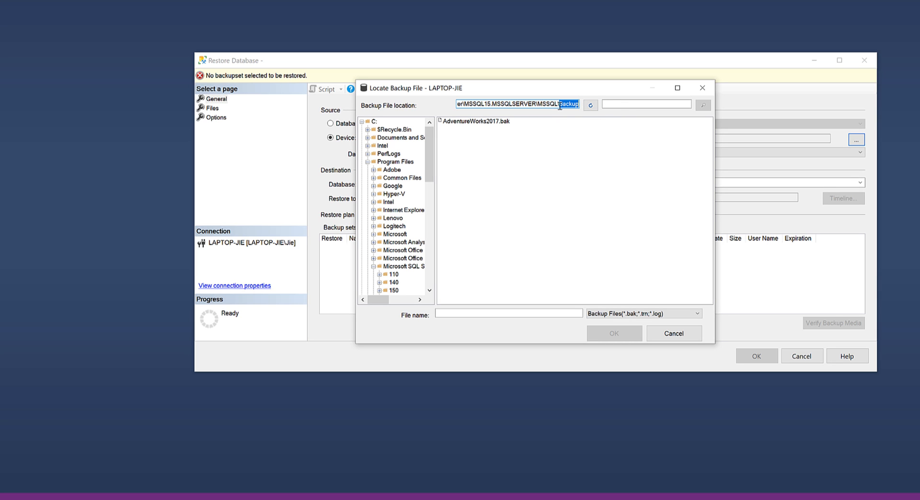
mouse_move(521, 155)
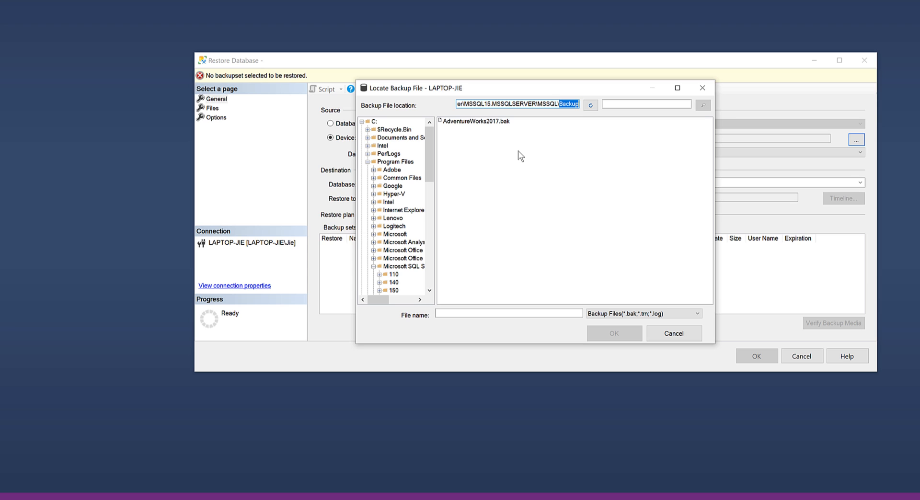
mouse_move(712, 345)
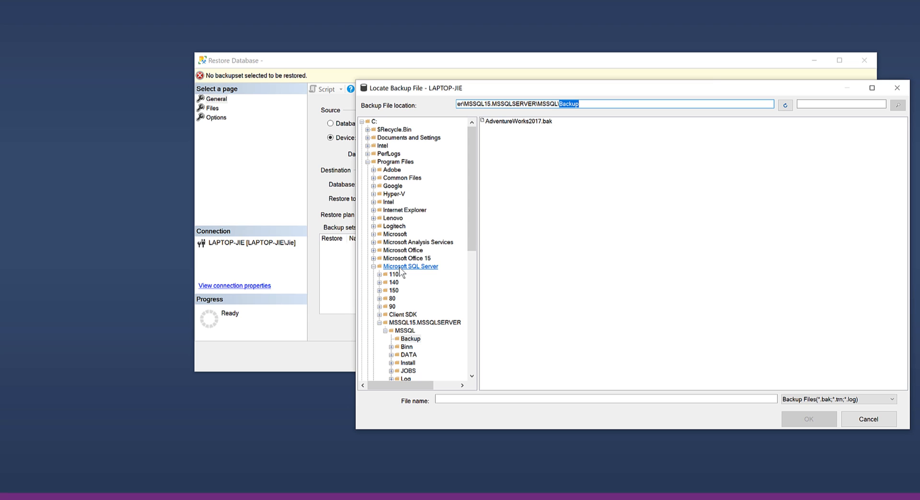
scroll(down, 3)
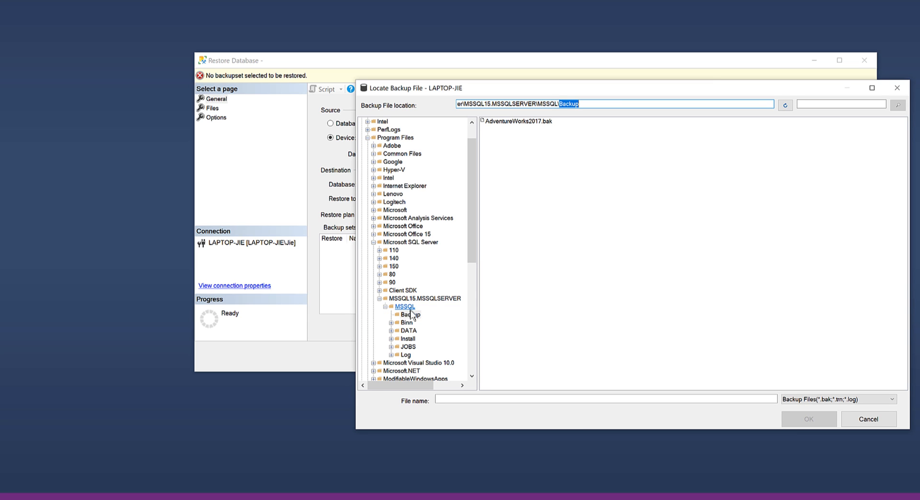
click(410, 314)
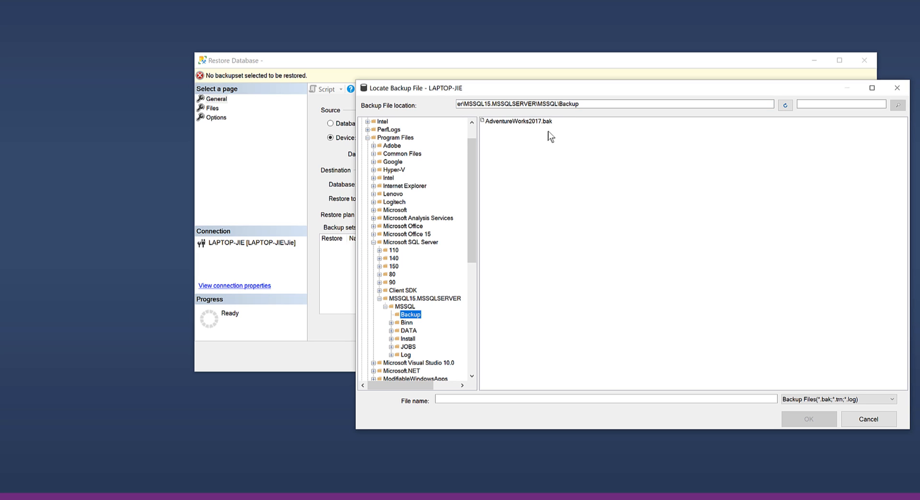
mouse_move(656, 189)
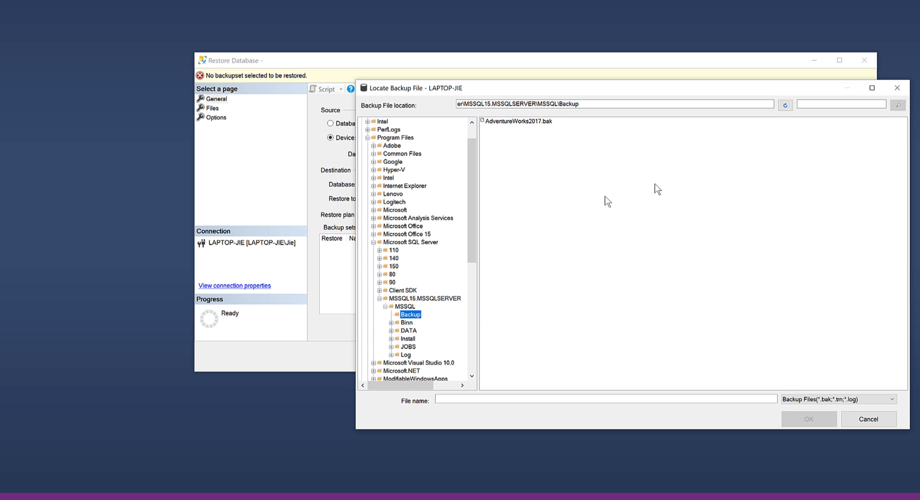
mouse_move(516, 126)
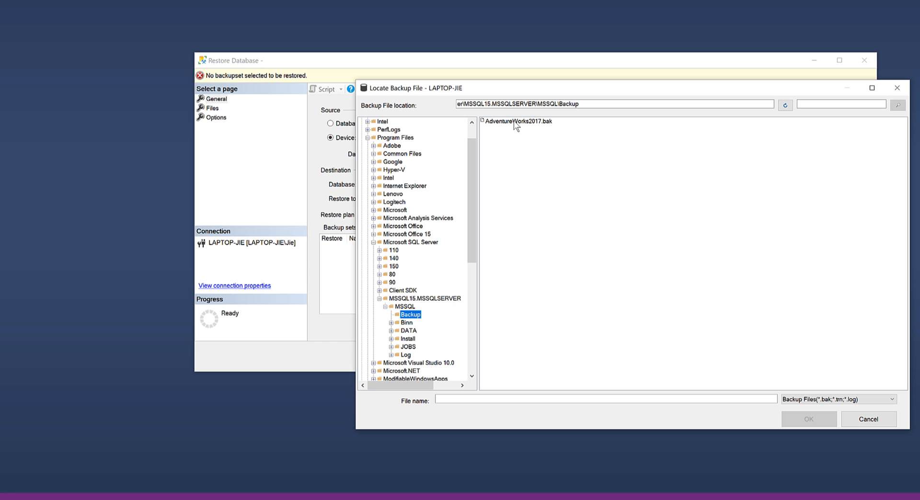
click(519, 121)
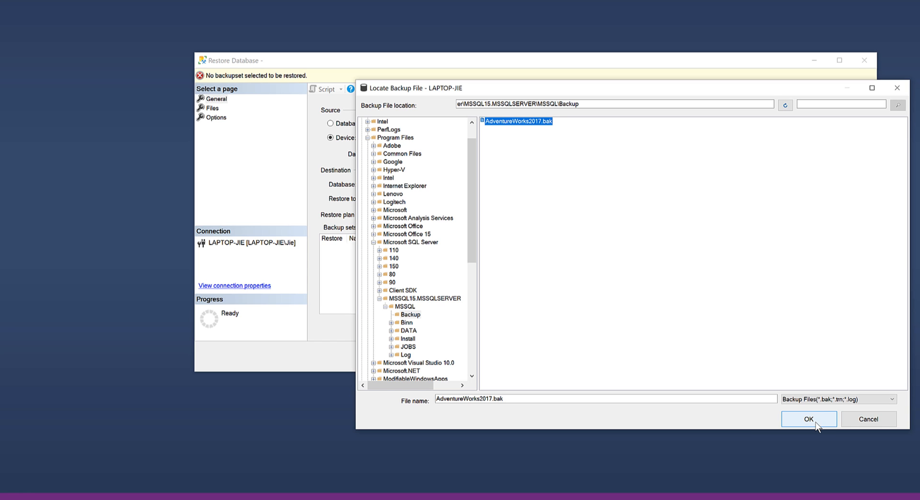
click(808, 419)
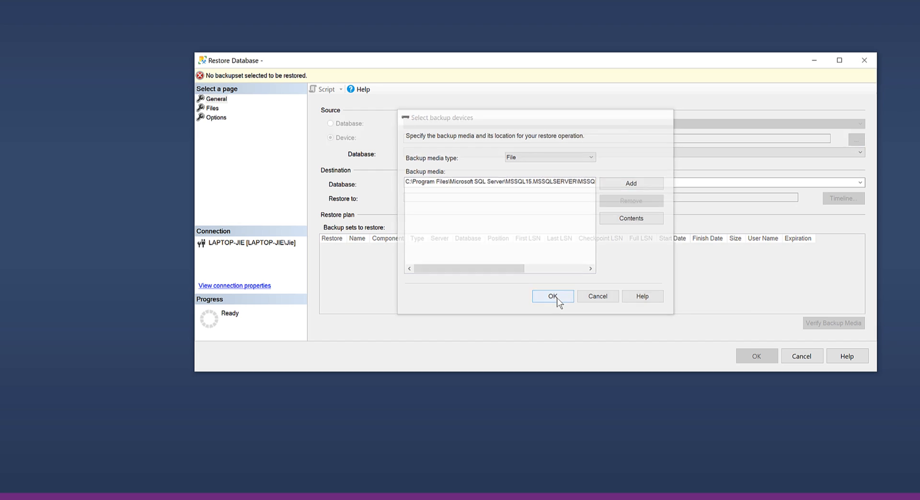
- Restore AdventureWorks2017 from its full backup and dismiss the success message
click(552, 296)
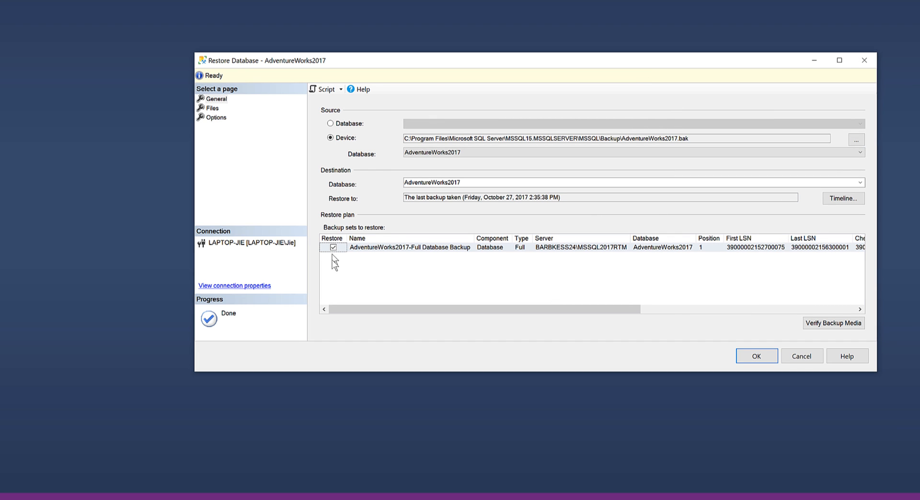
mouse_move(386, 242)
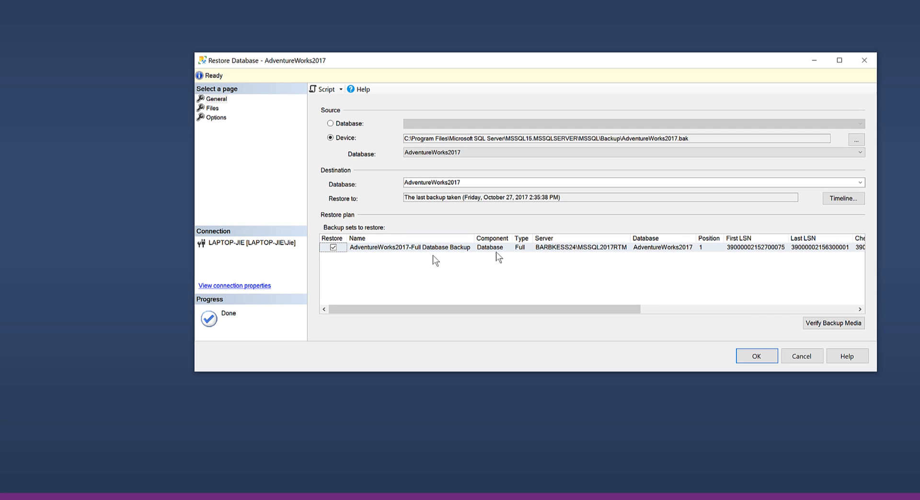
mouse_move(357, 223)
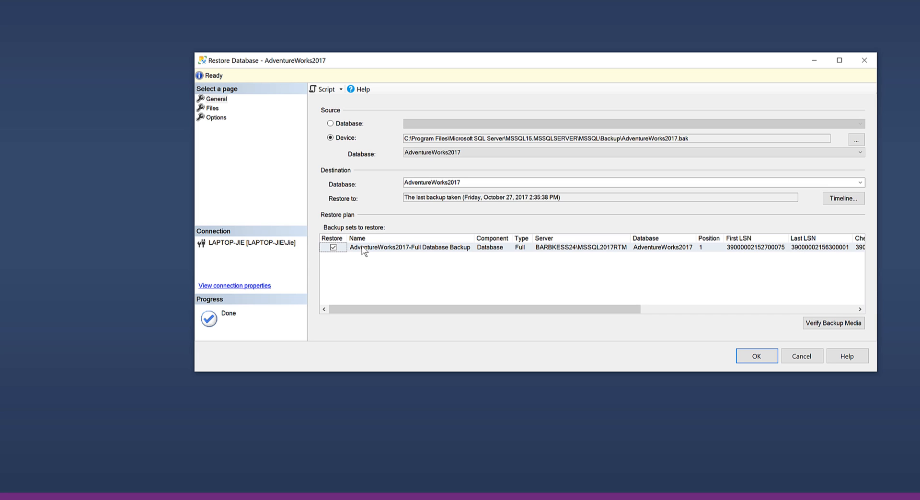
mouse_move(414, 257)
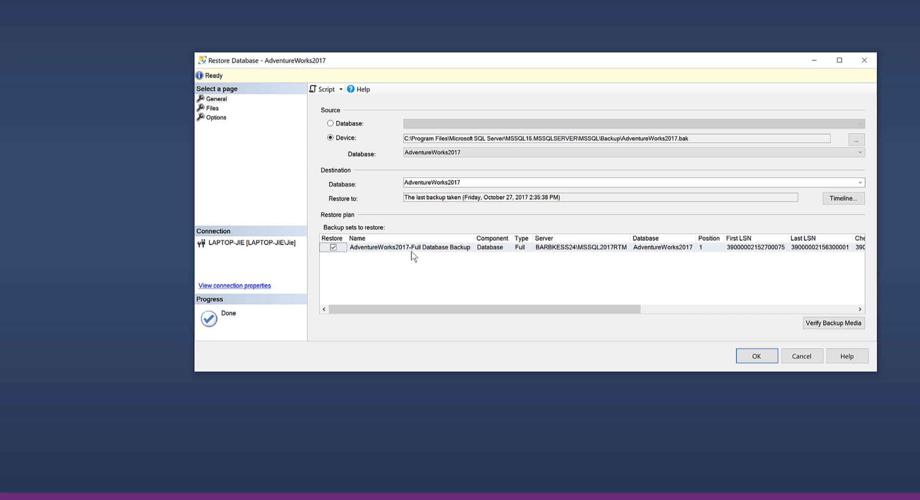
mouse_move(374, 258)
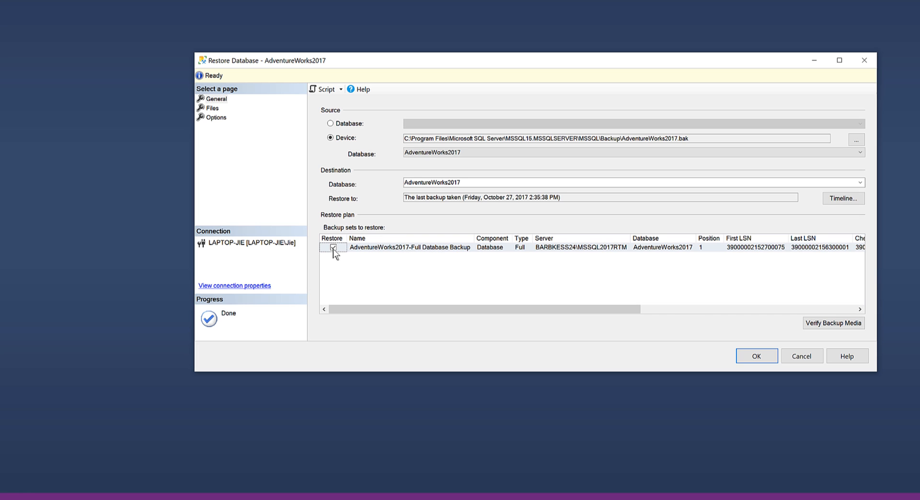
click(756, 356)
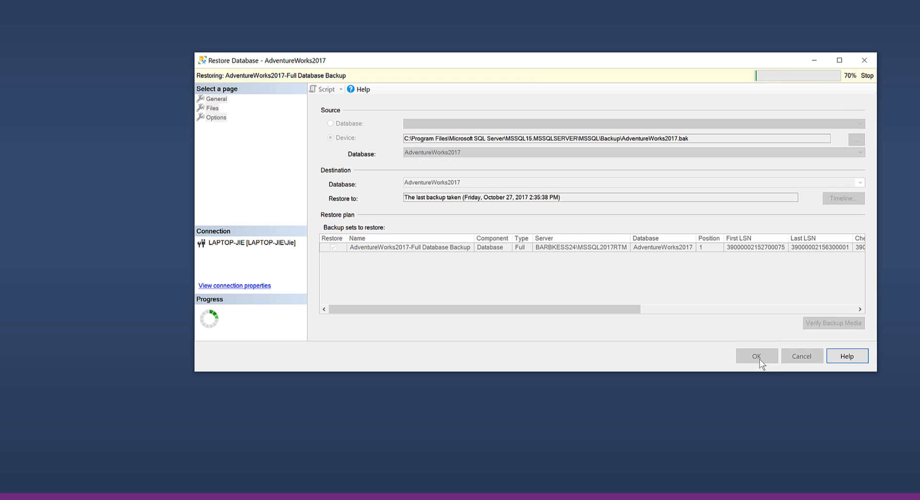
click(756, 355)
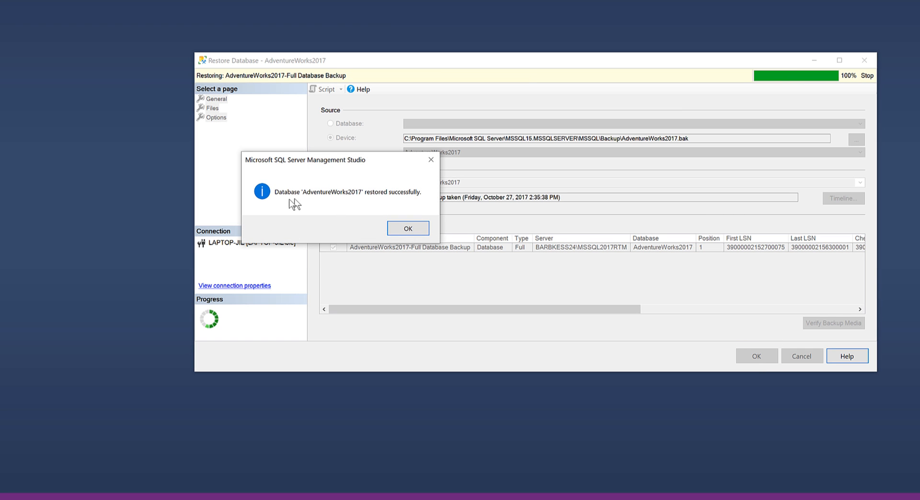
mouse_move(357, 202)
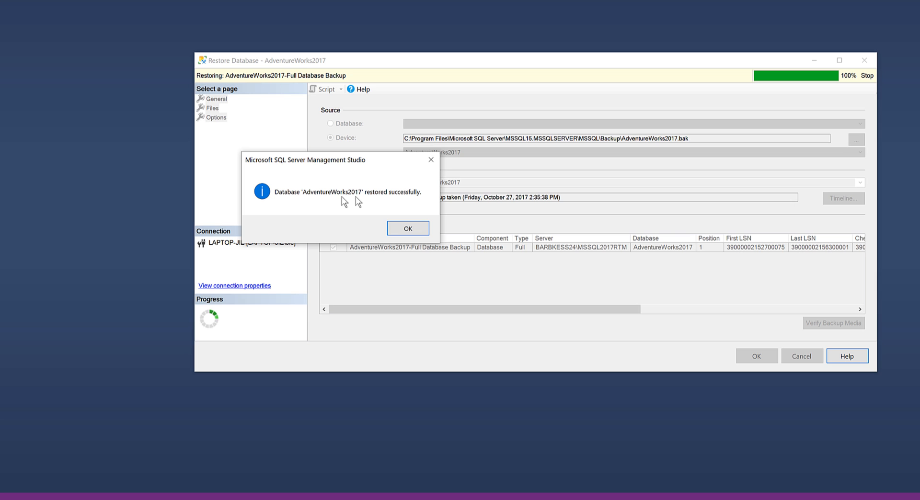
mouse_move(422, 216)
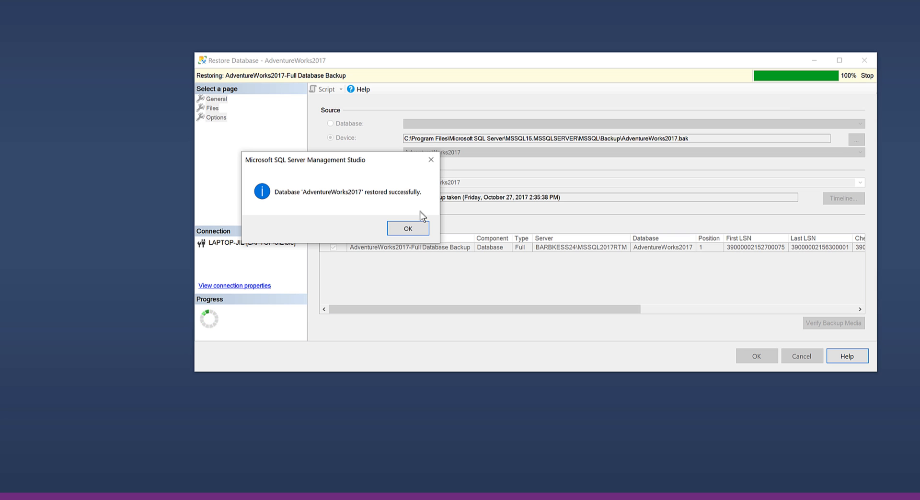
click(408, 228)
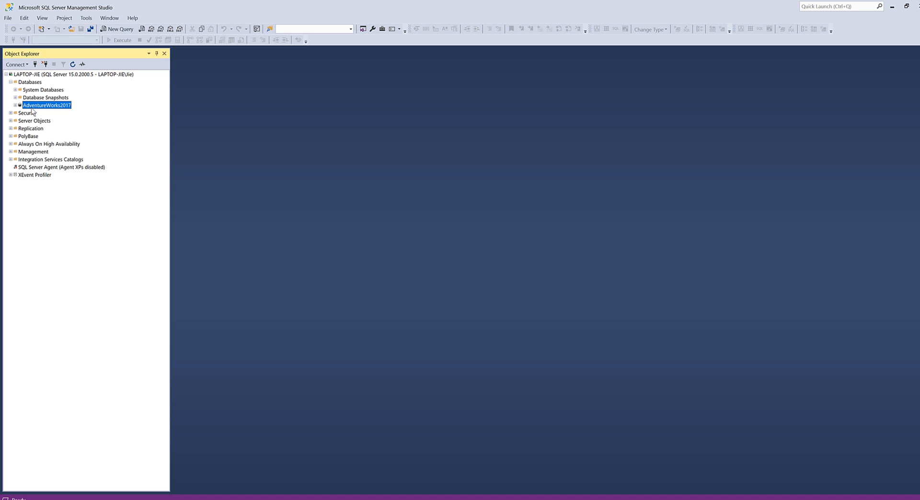
mouse_move(51, 109)
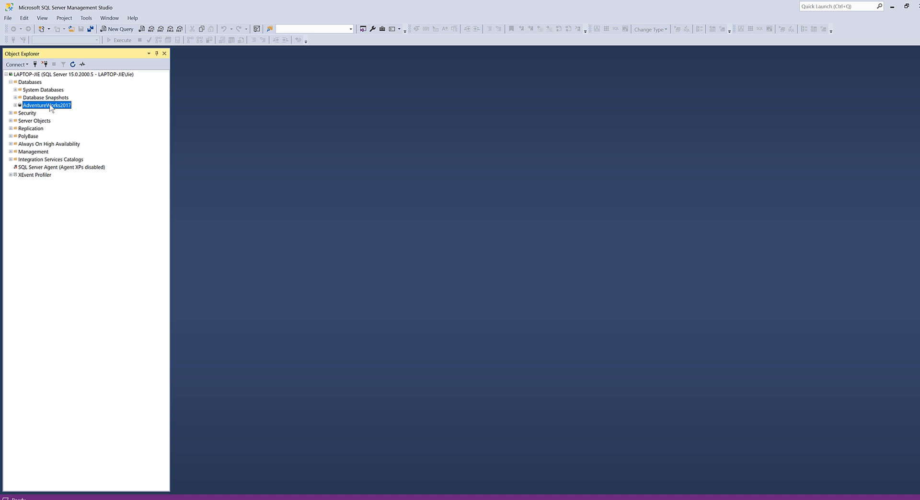
mouse_move(333, 113)
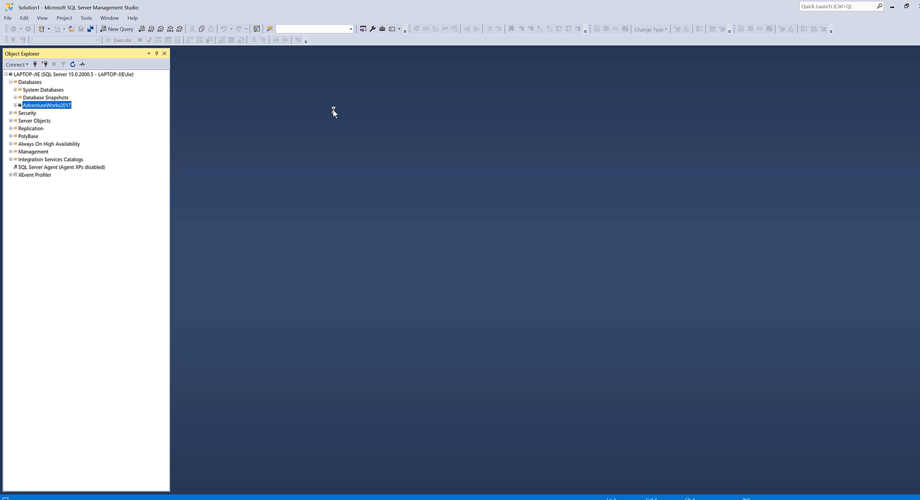
- Start a new query window connected to AdventureWorks2017 with its tables listed
click(117, 29)
text(USE)
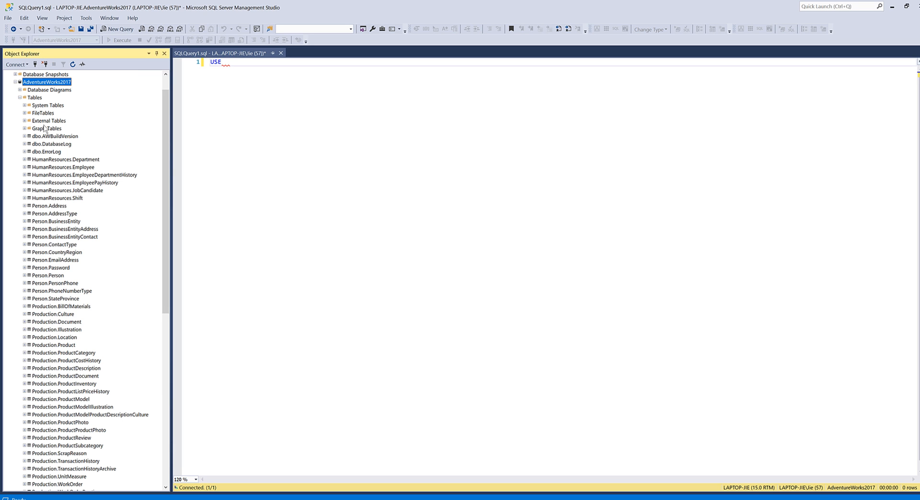
mouse_move(52, 219)
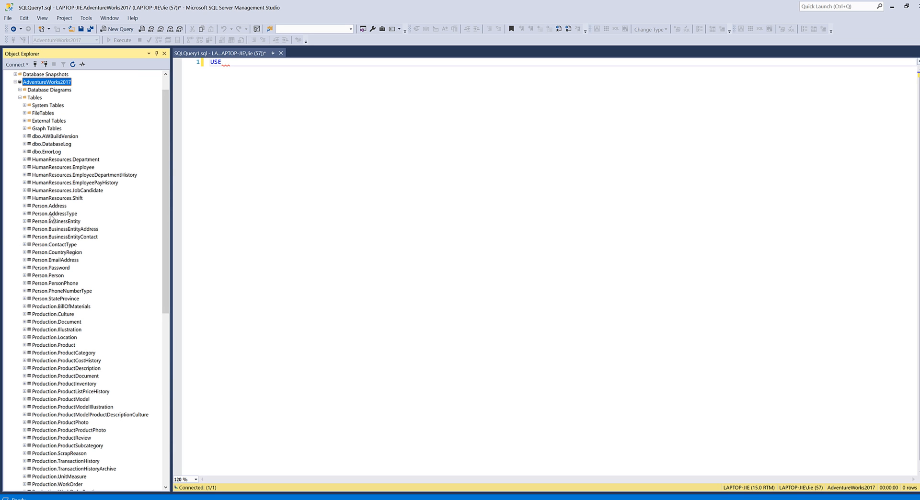
scroll(down, 3)
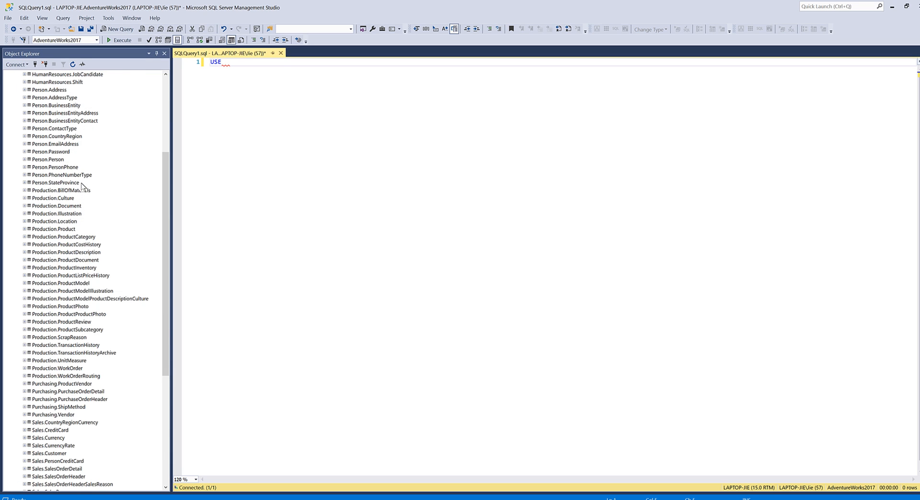
- Run USE AdventureWorks2017 then SELECT * FROM Person.Address, returning 19,614 rows
text(AdventureWorks2017)
text(GO)
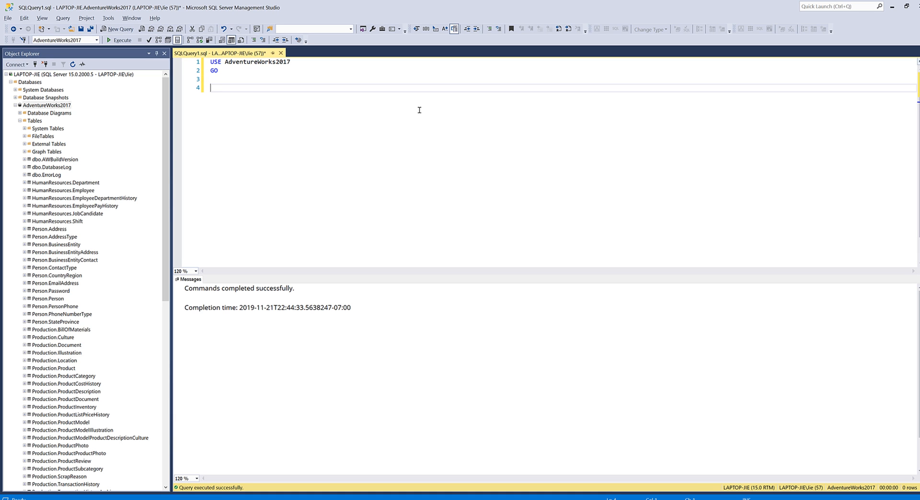
text(SELECT *)
text(FROM Hu)
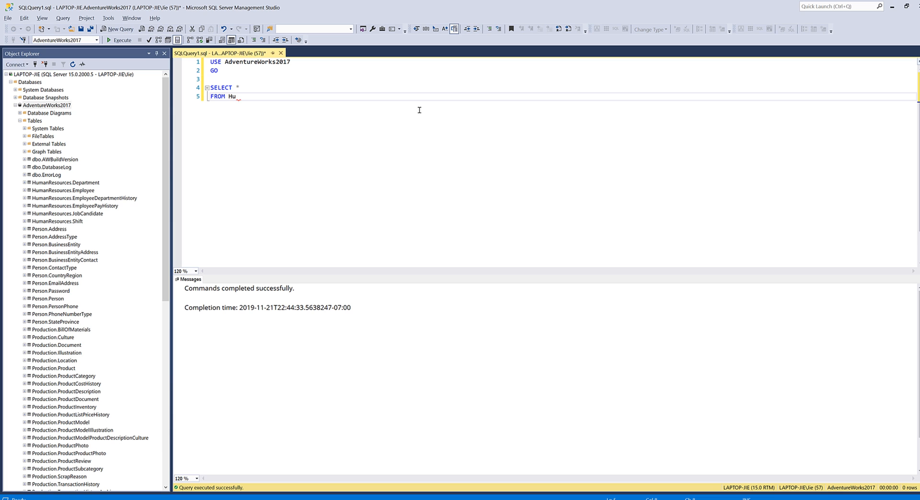
text(Person.Add)
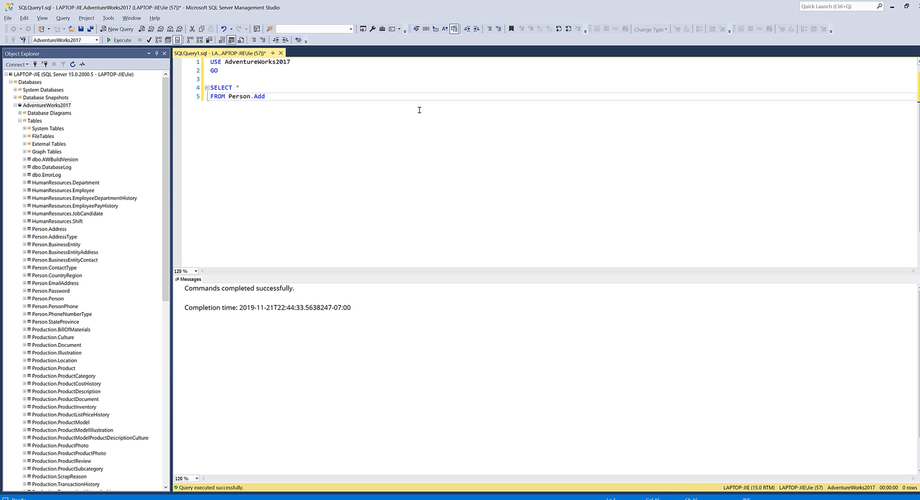
click(122, 40)
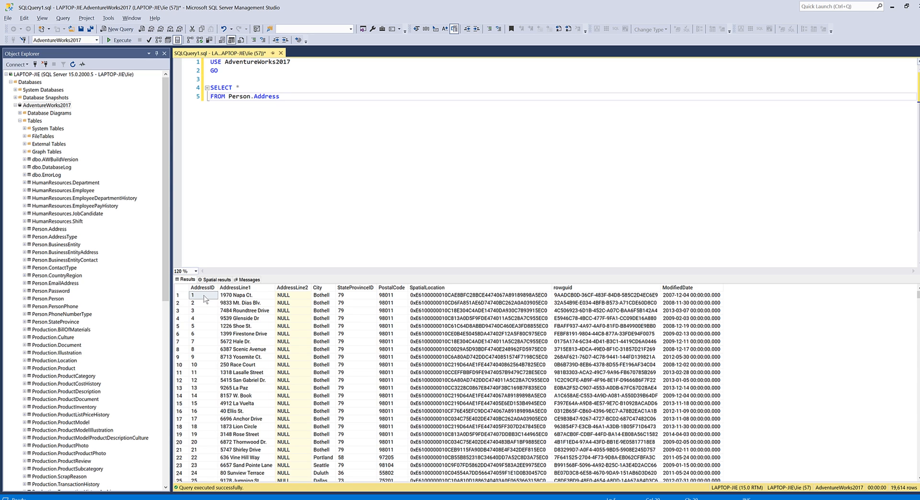
mouse_move(43, 235)
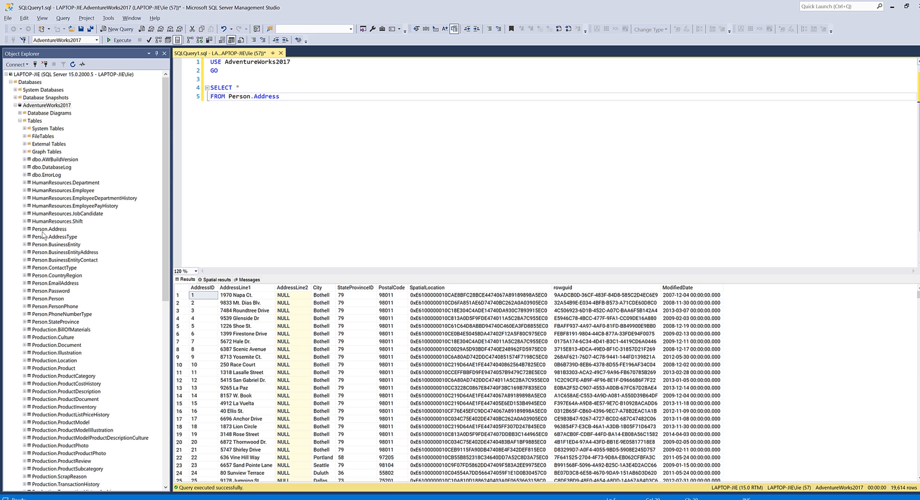
click(52, 229)
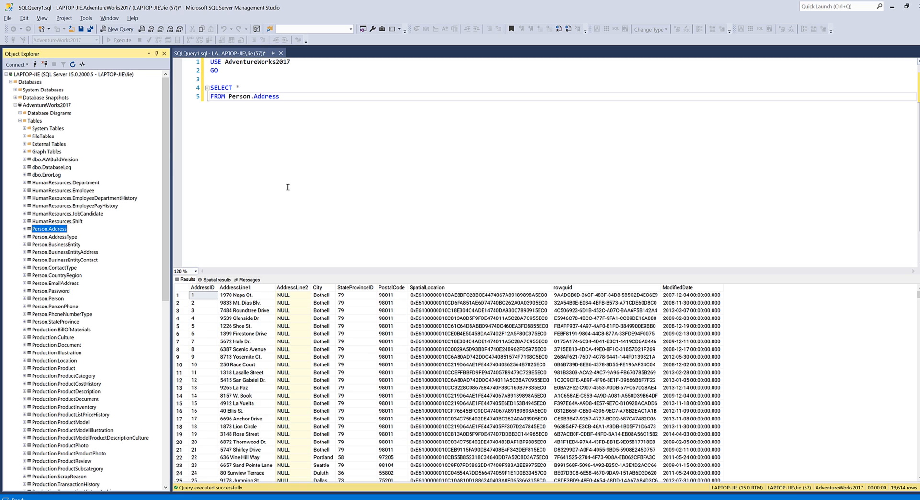